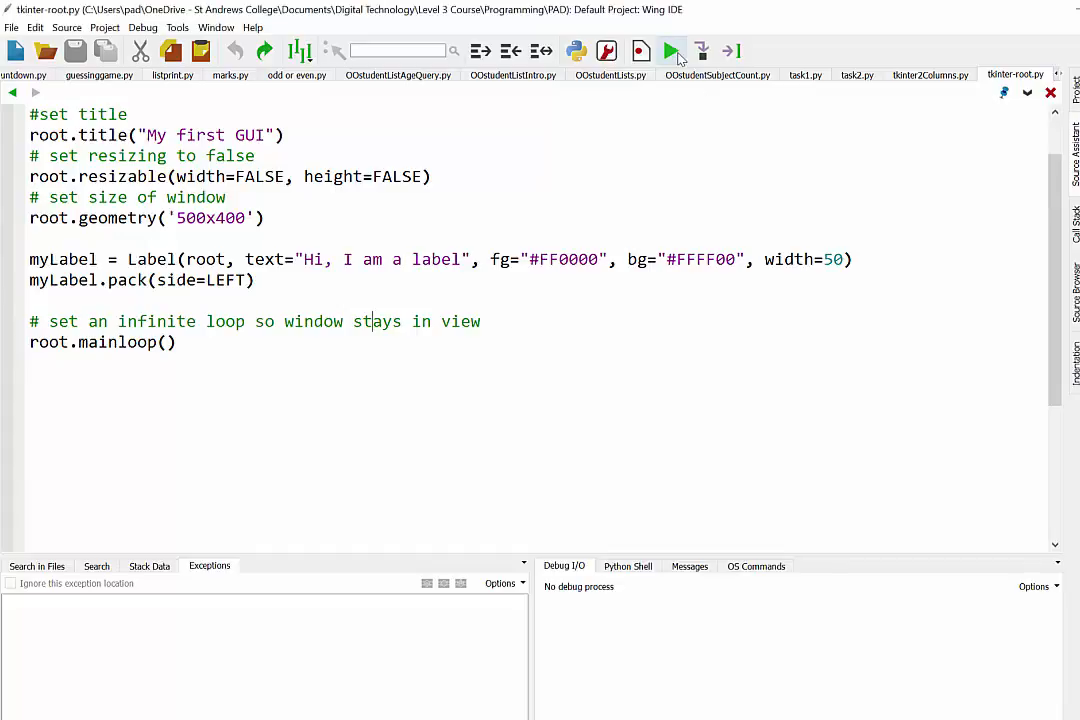
Step: Preview the script's window, close it, and delete the old label code
click(669, 51)
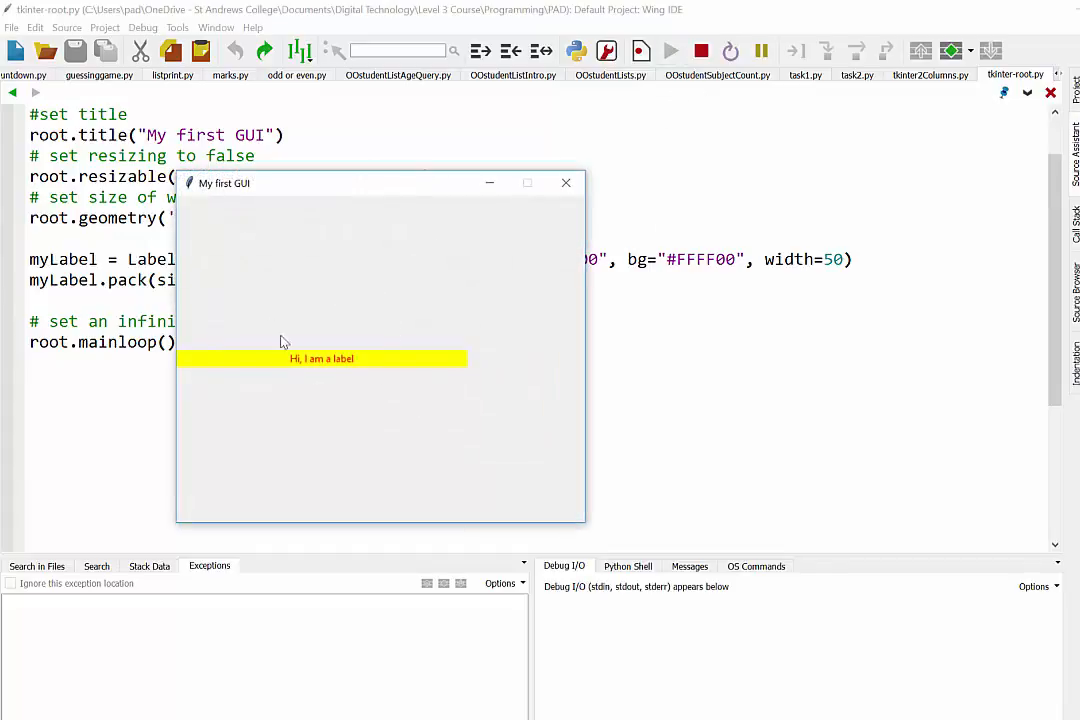
mouse_move(478, 516)
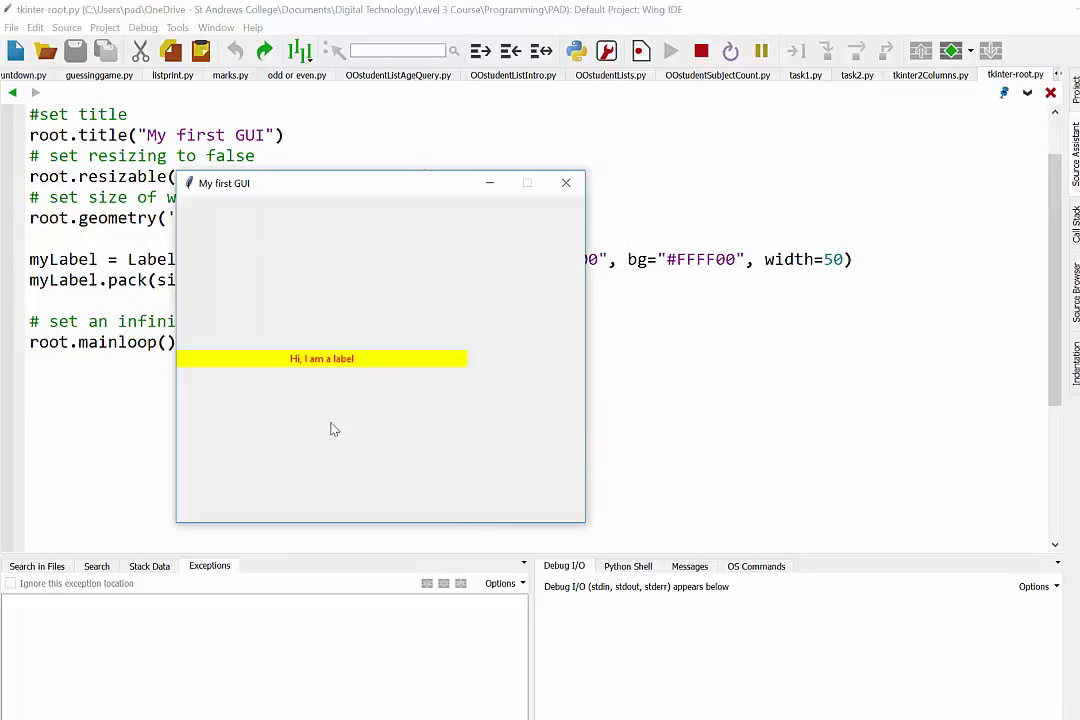
mouse_move(563, 190)
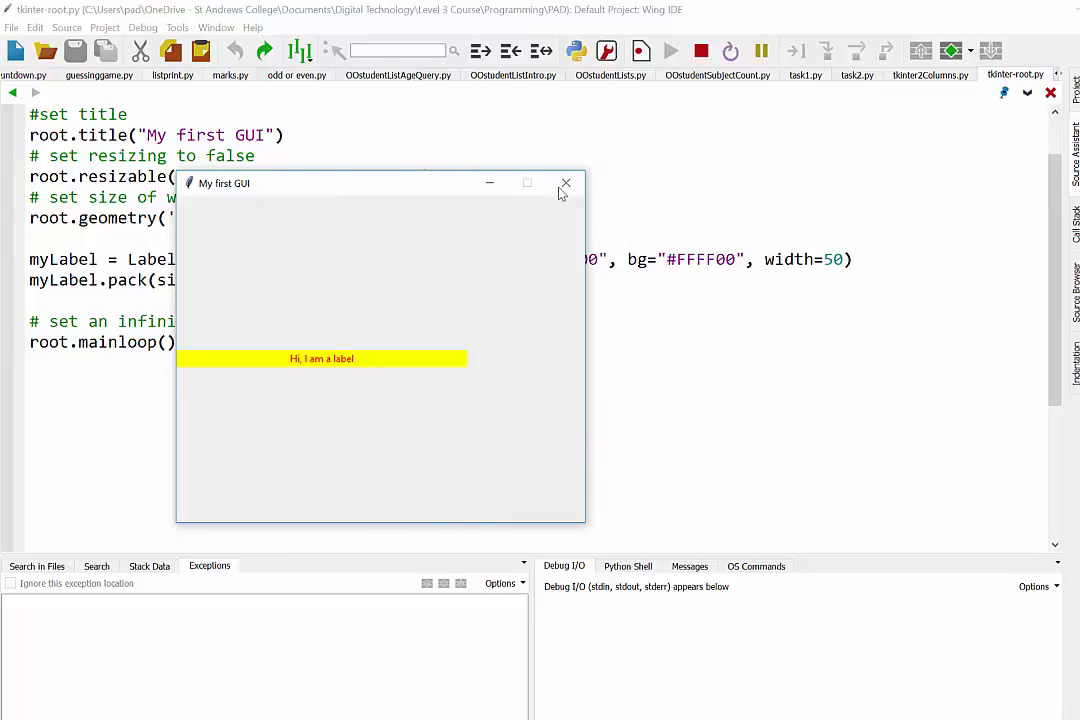
click(566, 183)
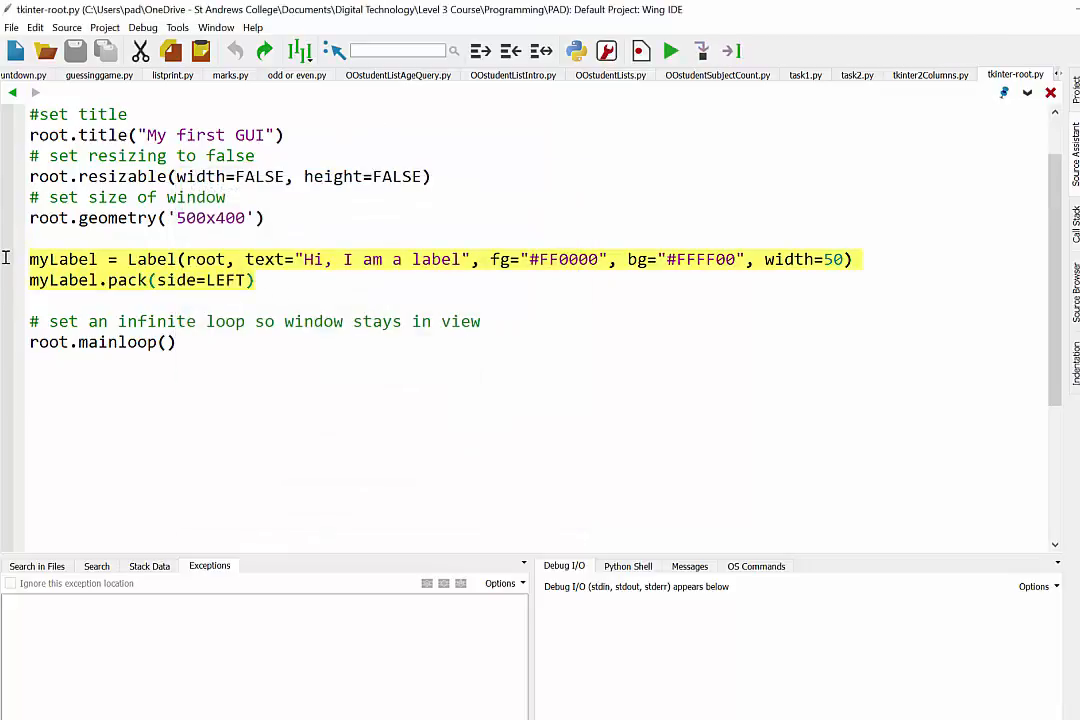
key(Delete)
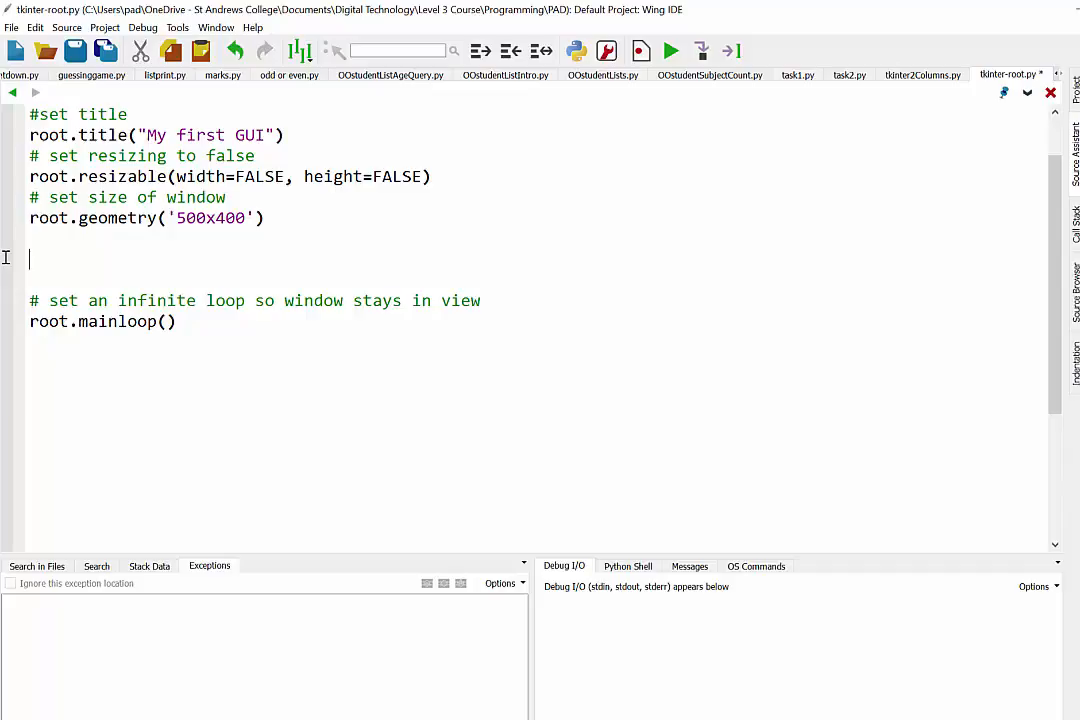
Step: Add leftFrame = Frame(root) and pack it with side=LEFT
text(leftFrame)
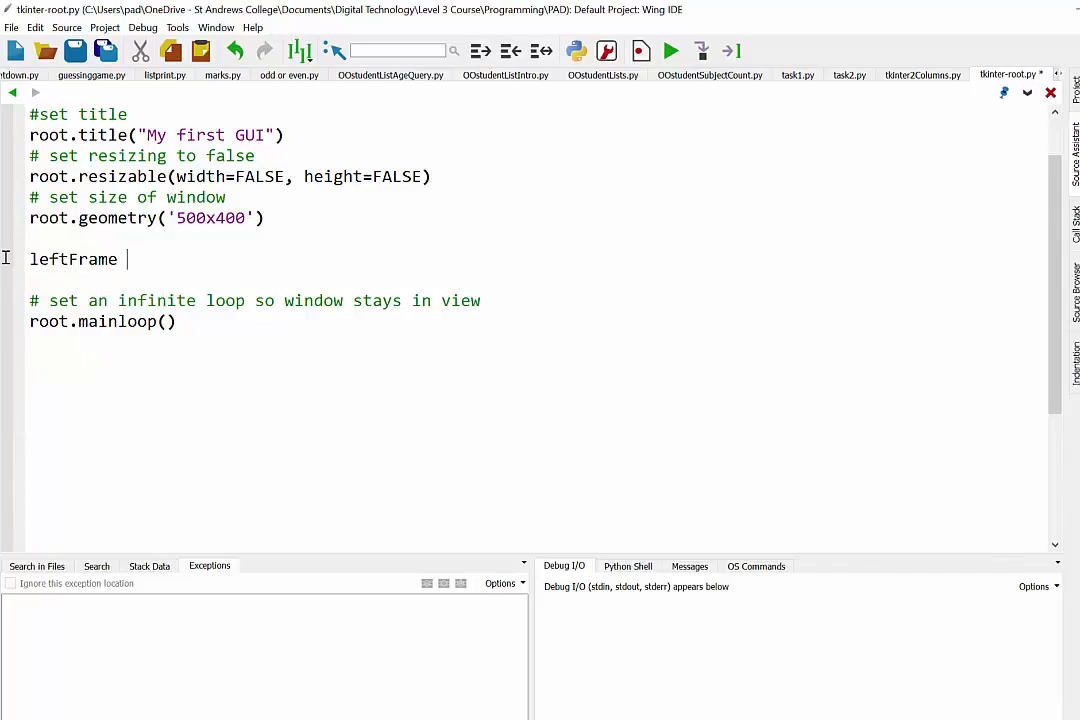
text(= Frame)
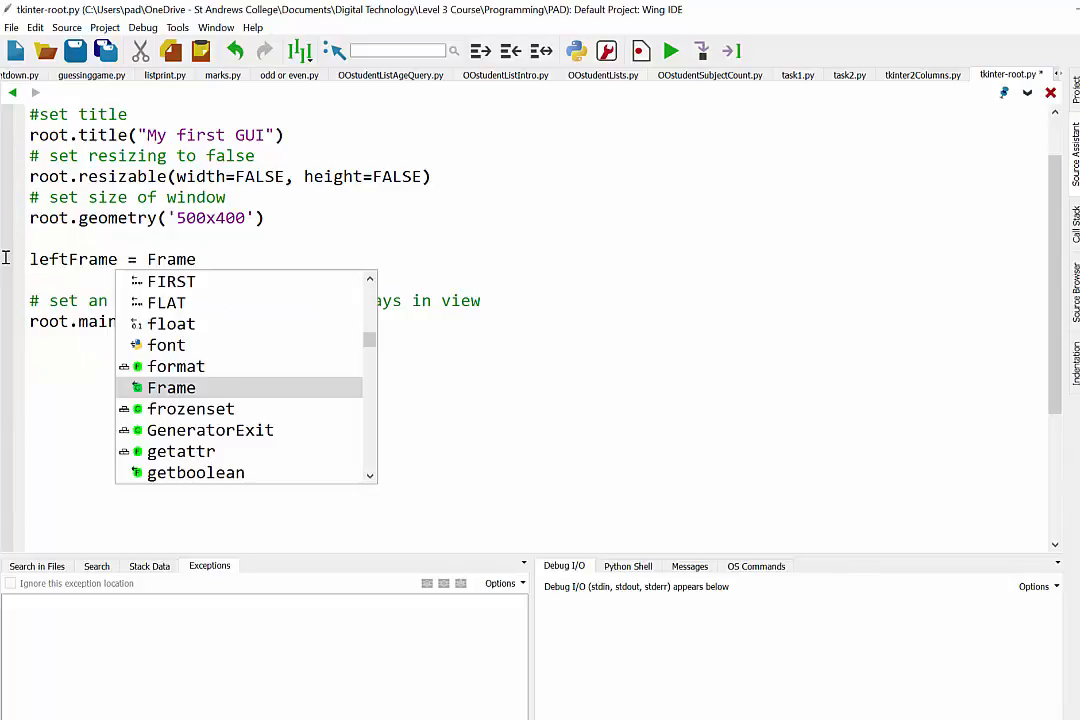
text((root)
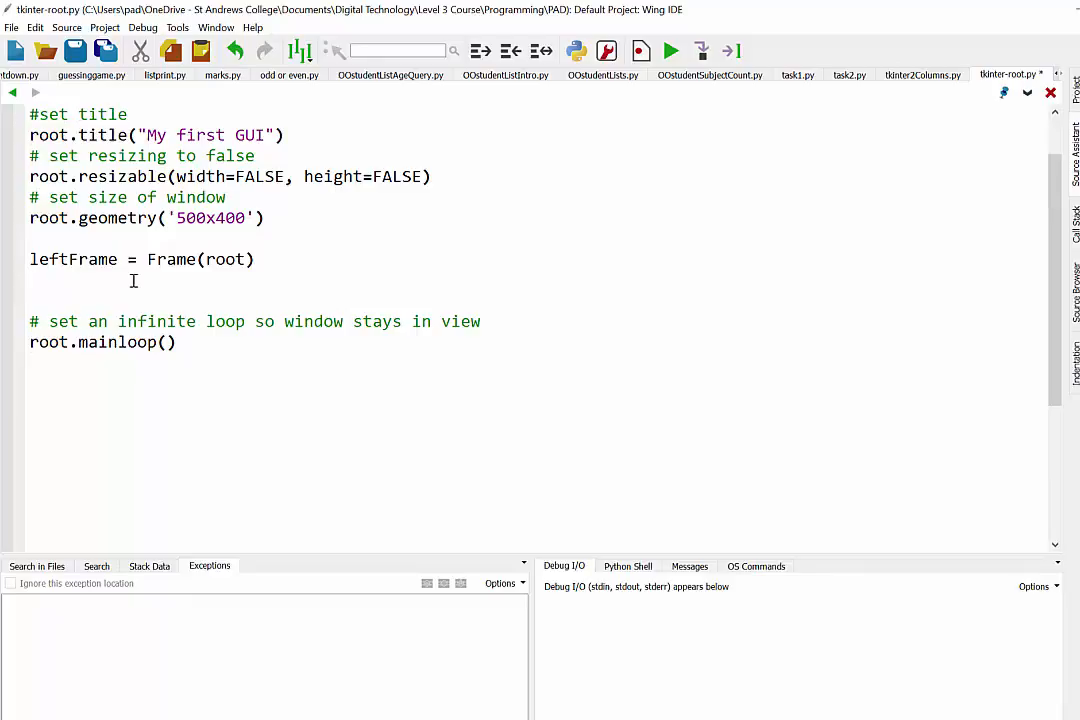
text(leftFame)
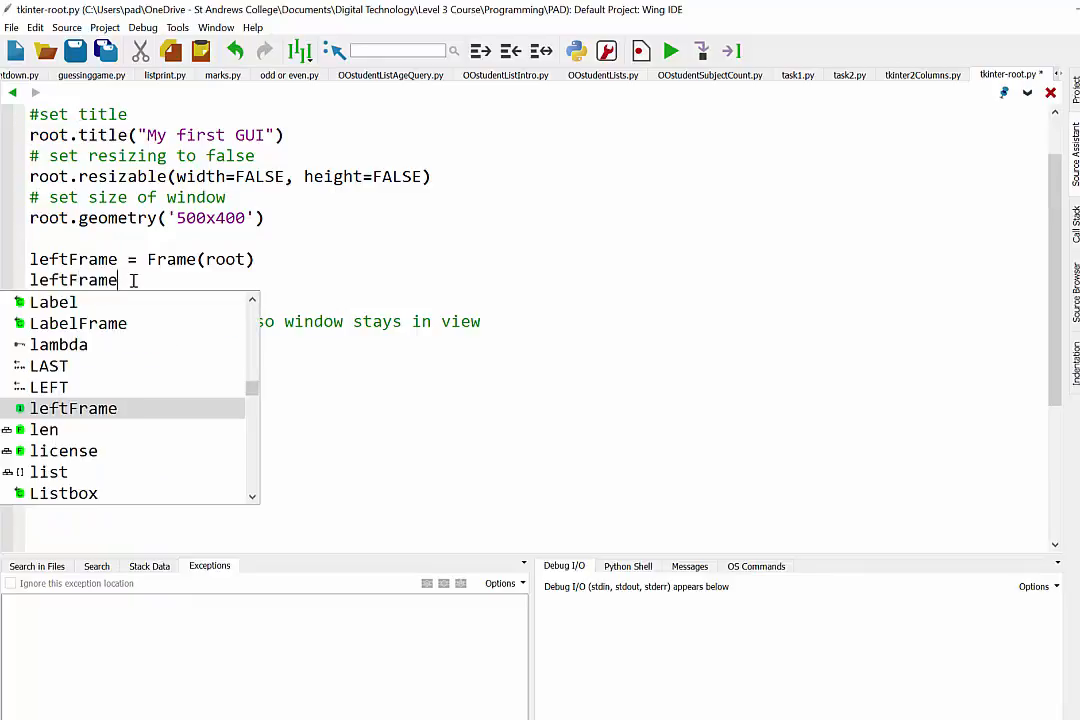
text(.pack())
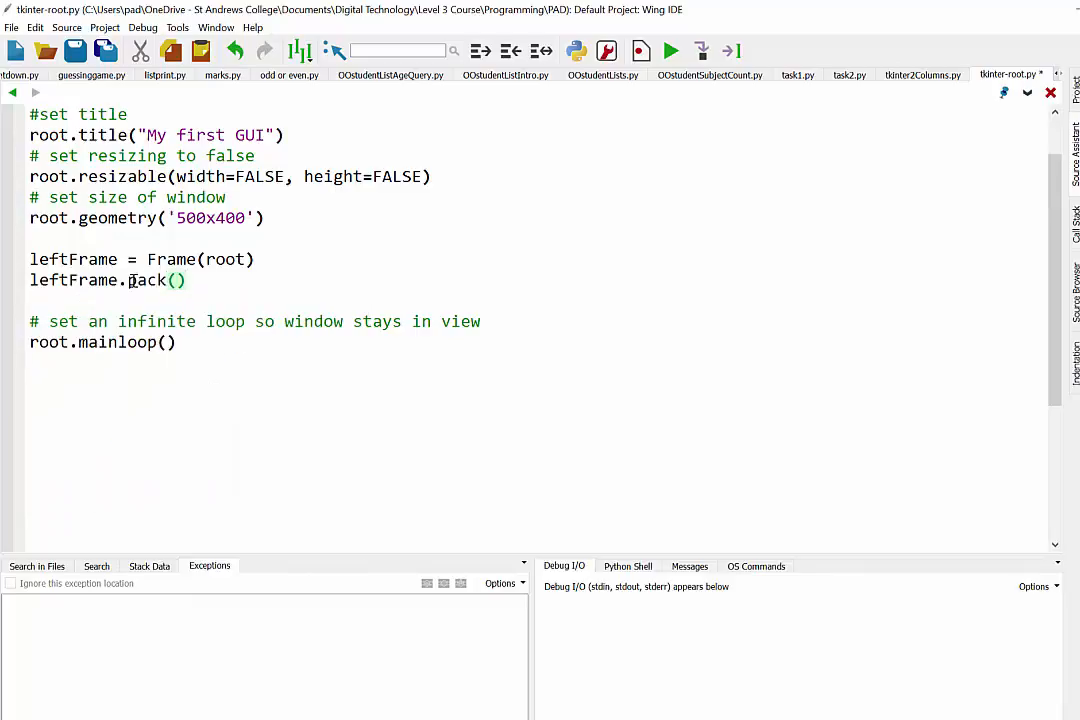
text(side=)
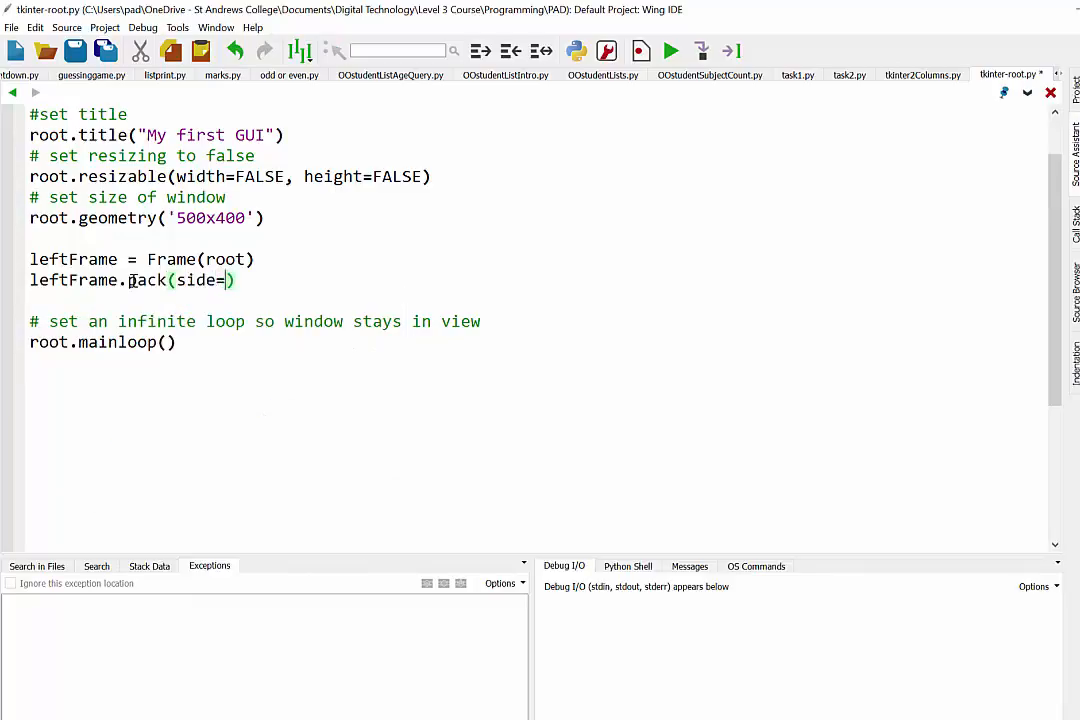
text(LEFT)
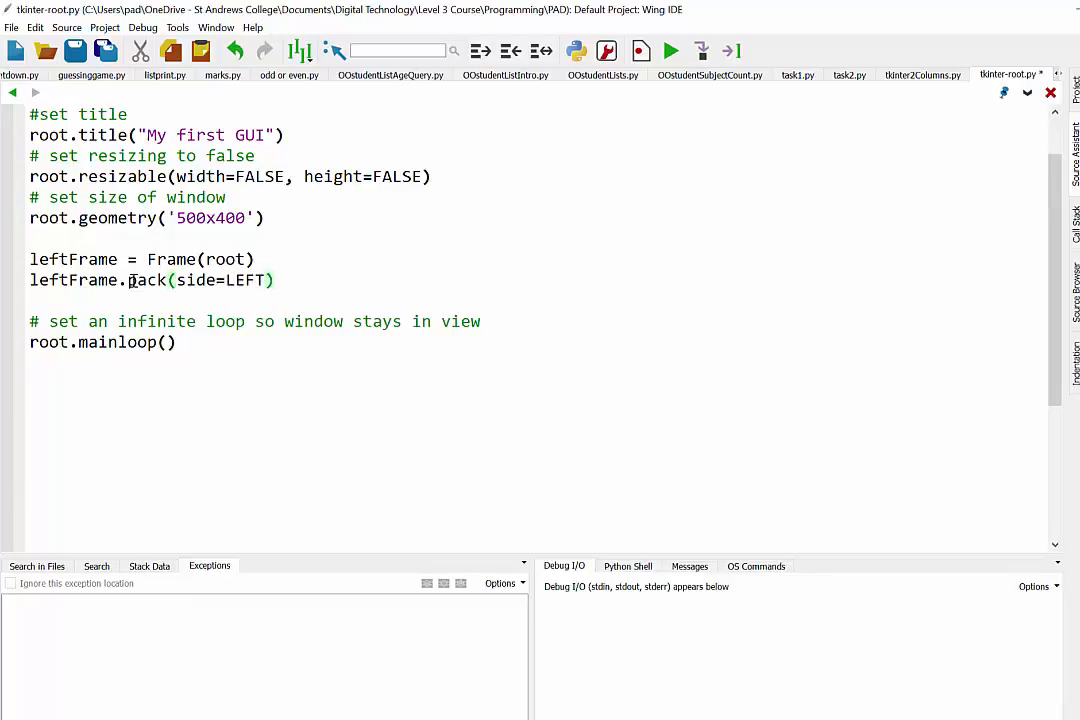
text(rig)
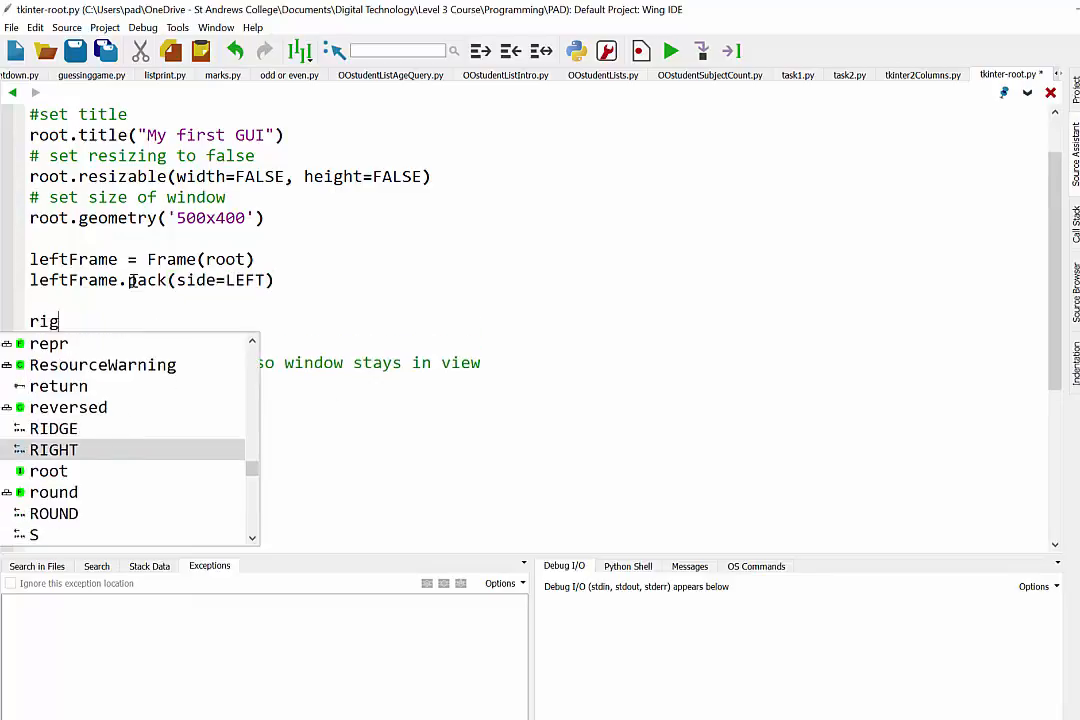
Step: Create rightFrame = Frame(root) and pack it with side=RIGHT
text(htFrame = Frame)
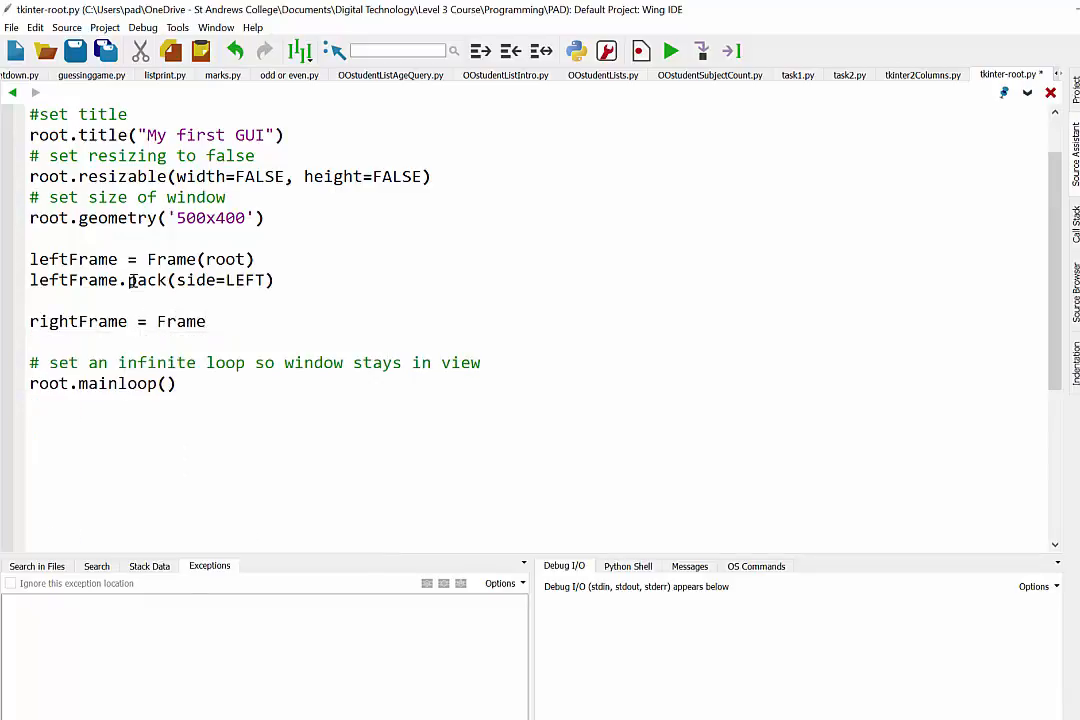
text((root))
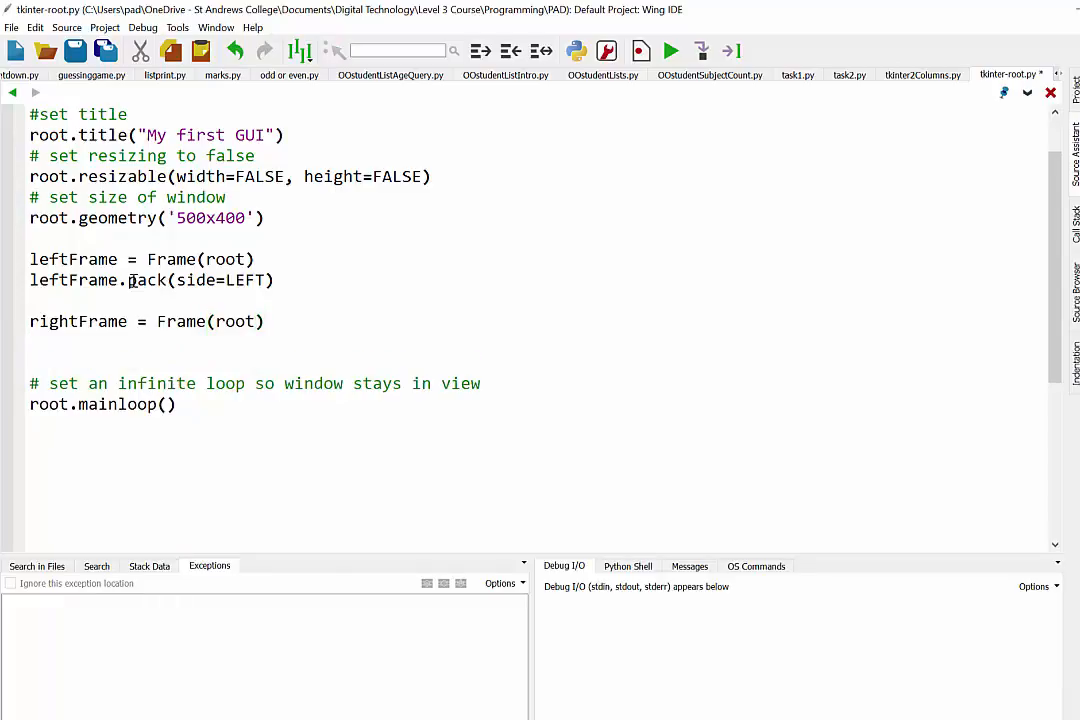
text(rightFrame)
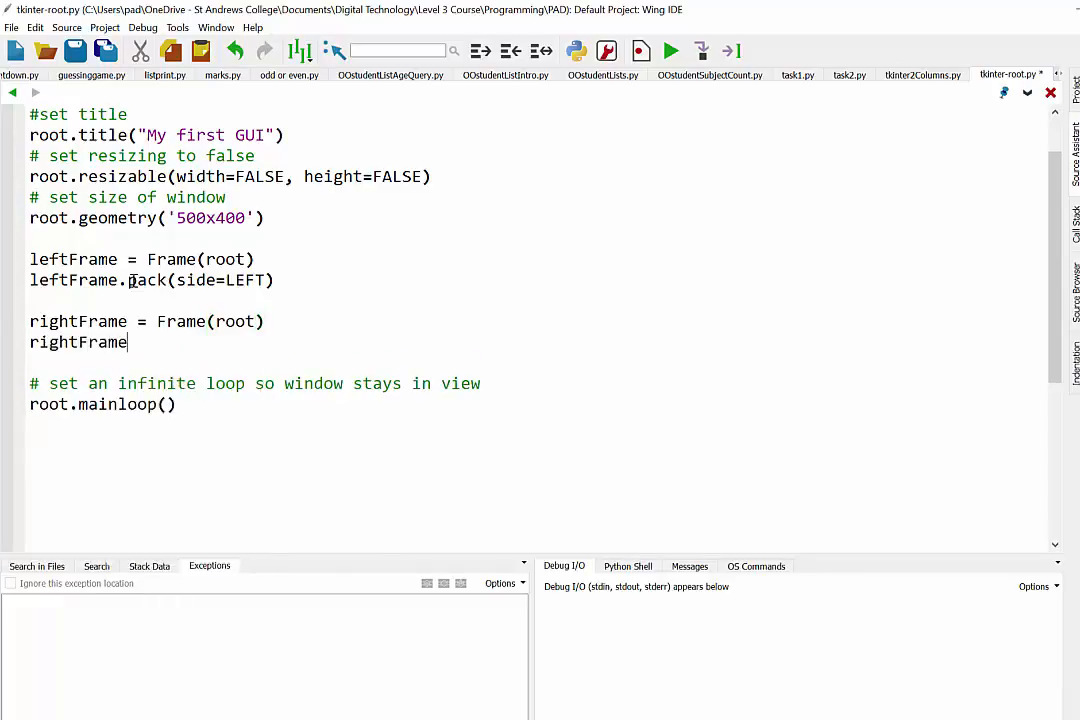
text(.pack(side)
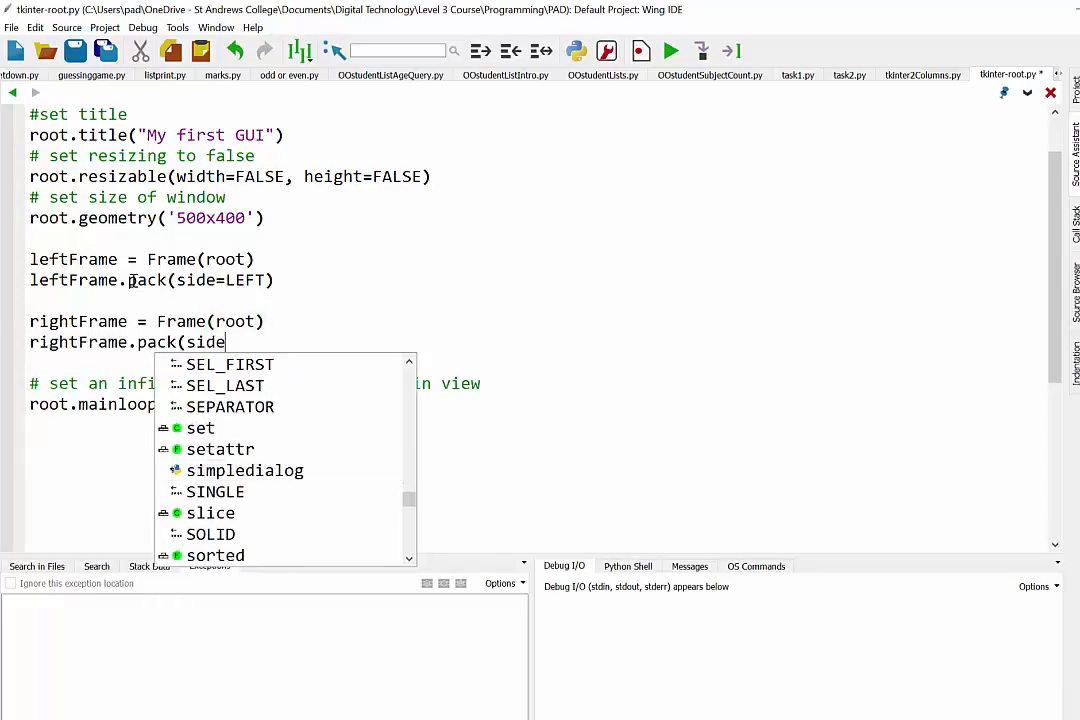
text(=RIGHT)
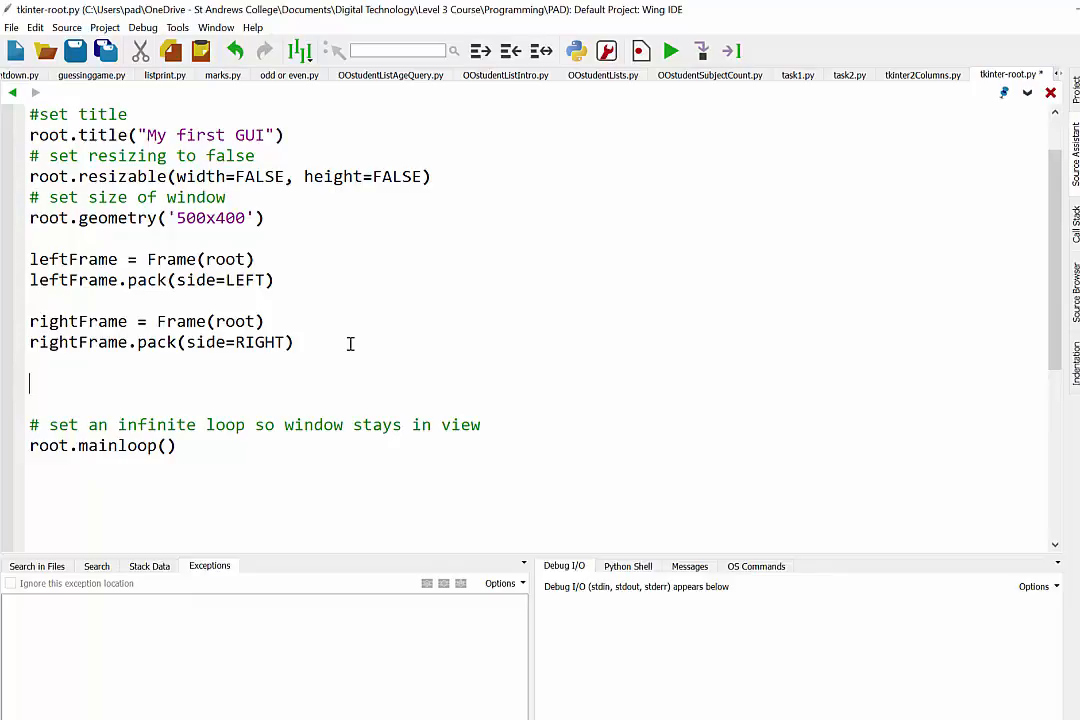
Step: Define label1 = Label(leftFrame, text="Left column")
text(label)
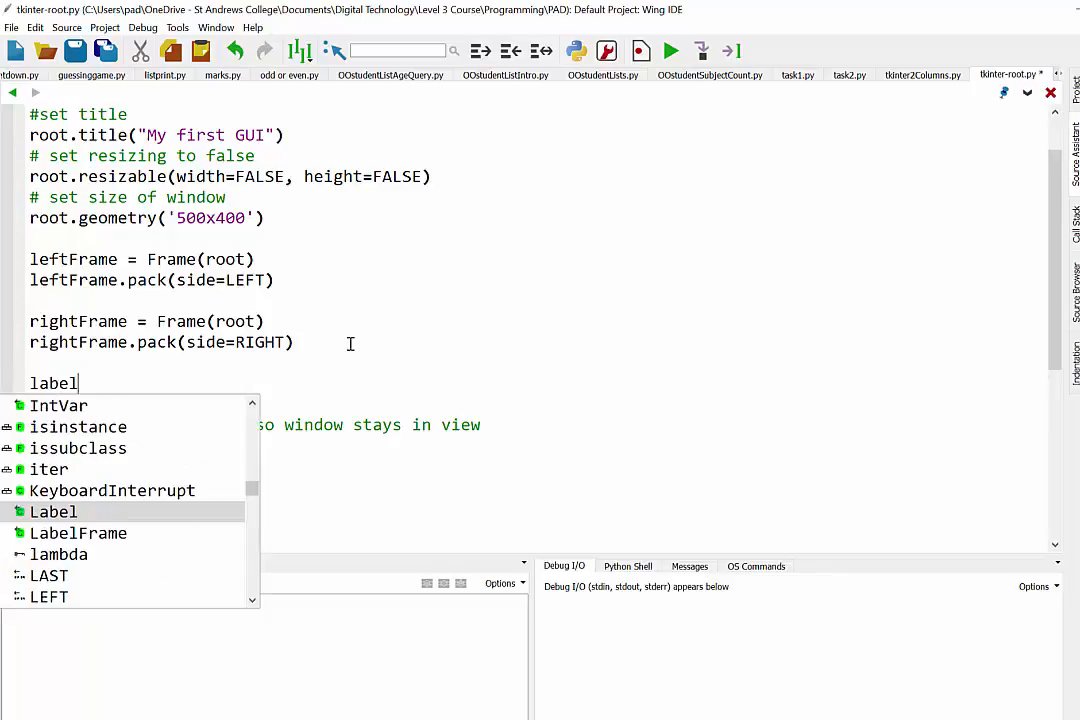
text(1 = Label)
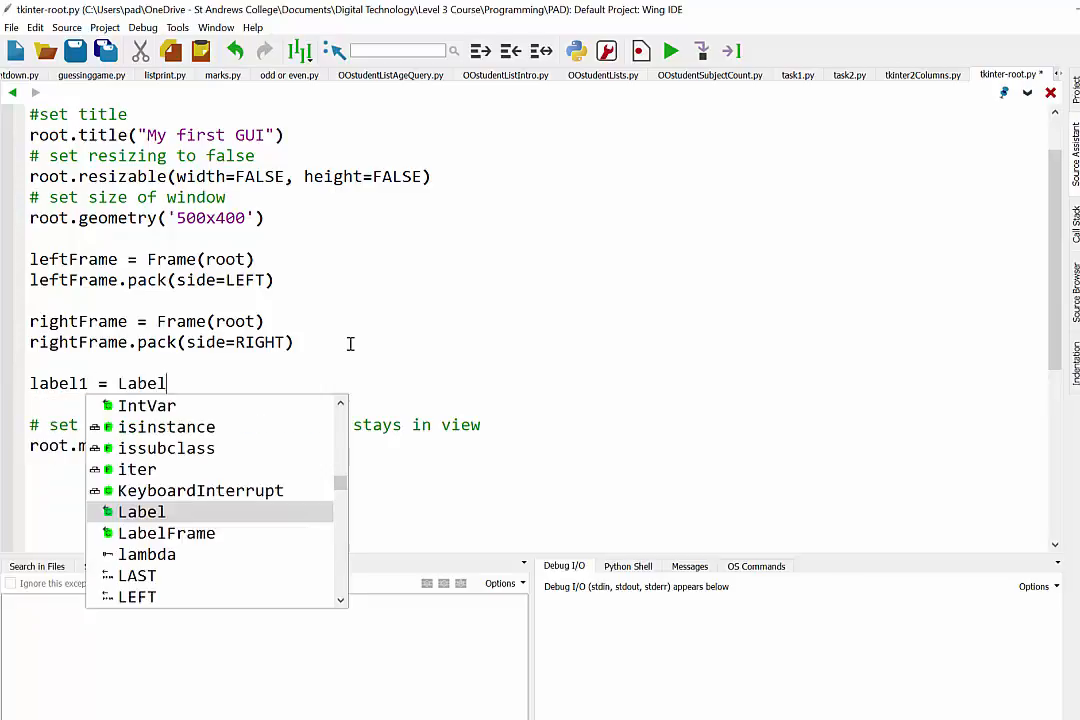
text(()
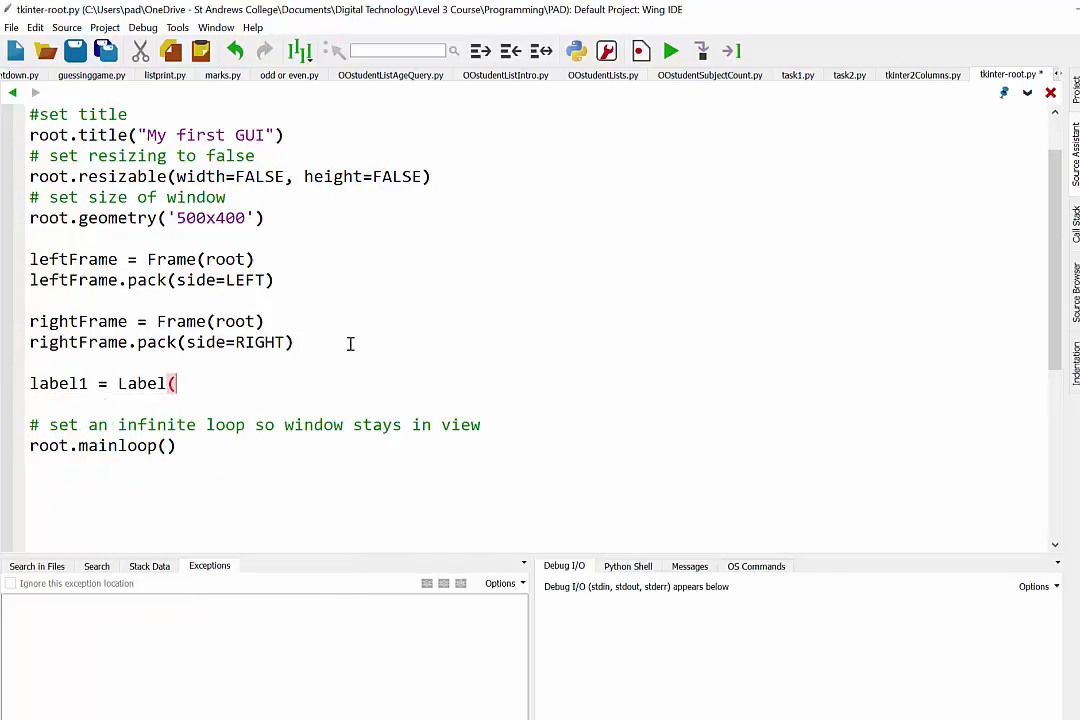
text(l)
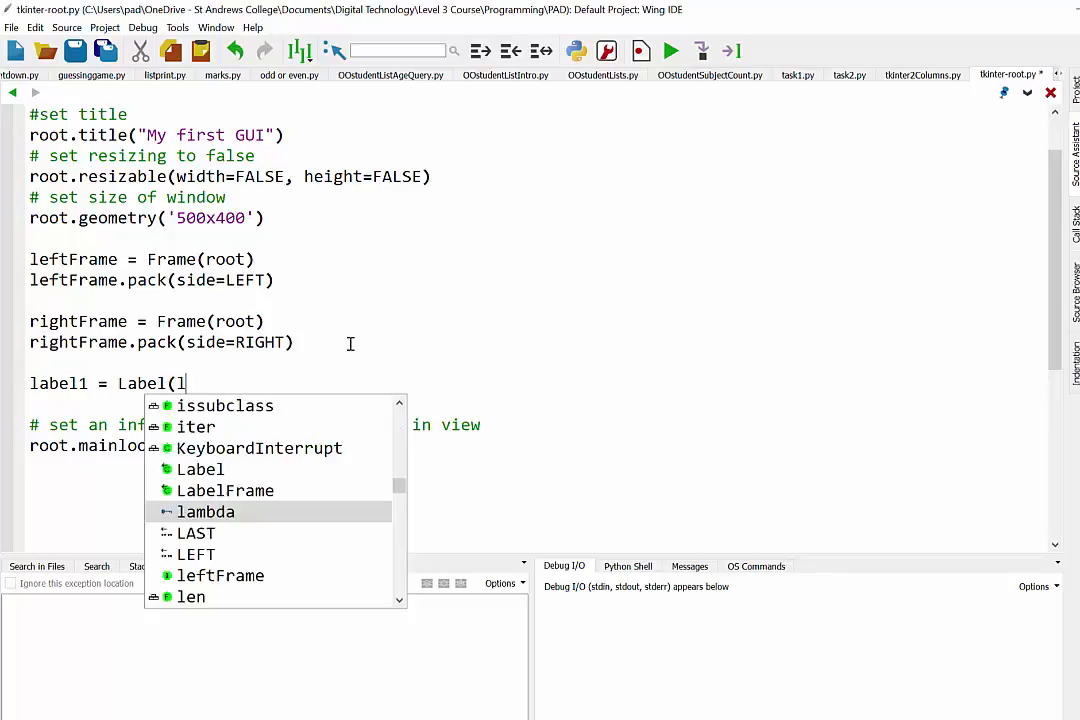
text(eftFrame)
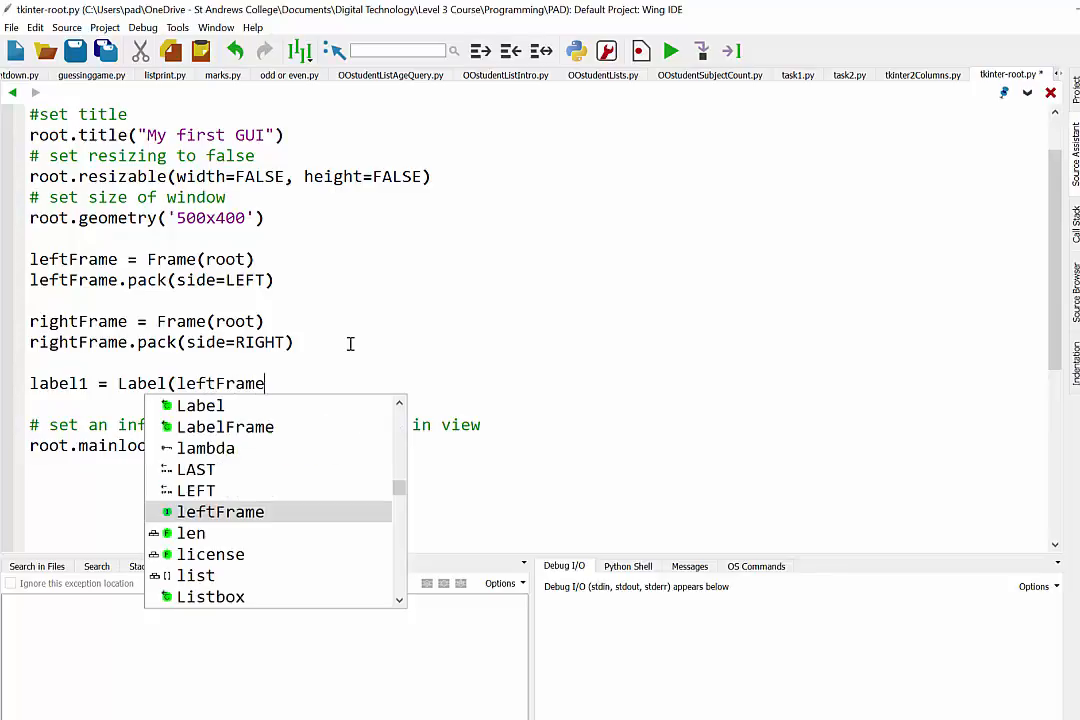
text(, text="L)
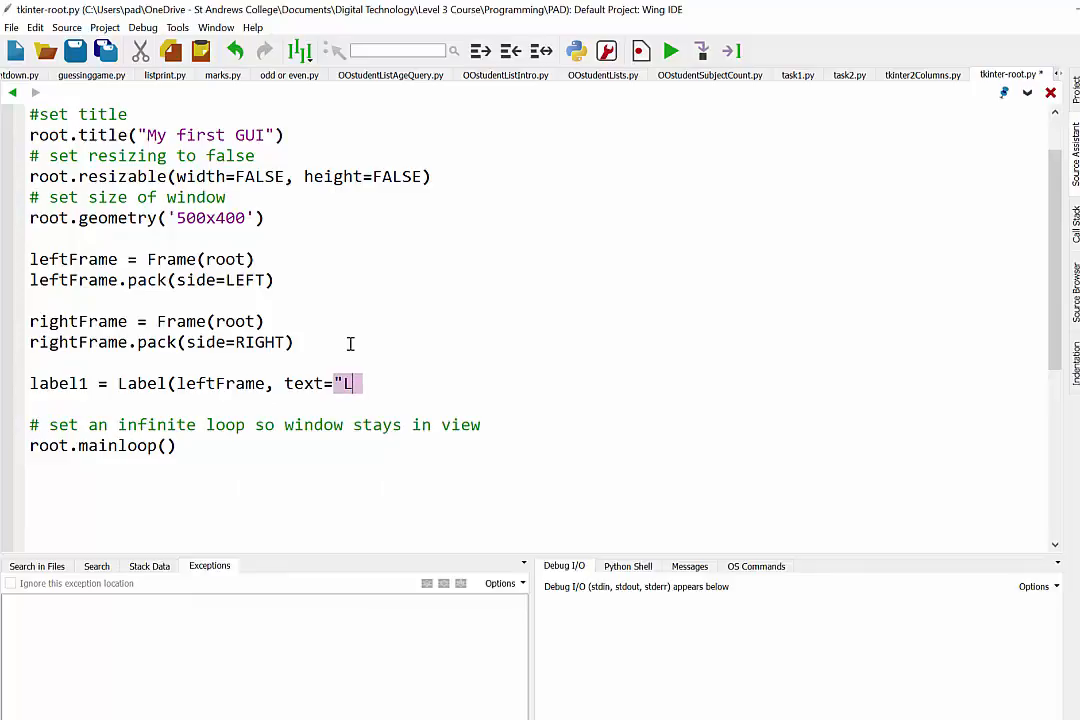
text(eft column")
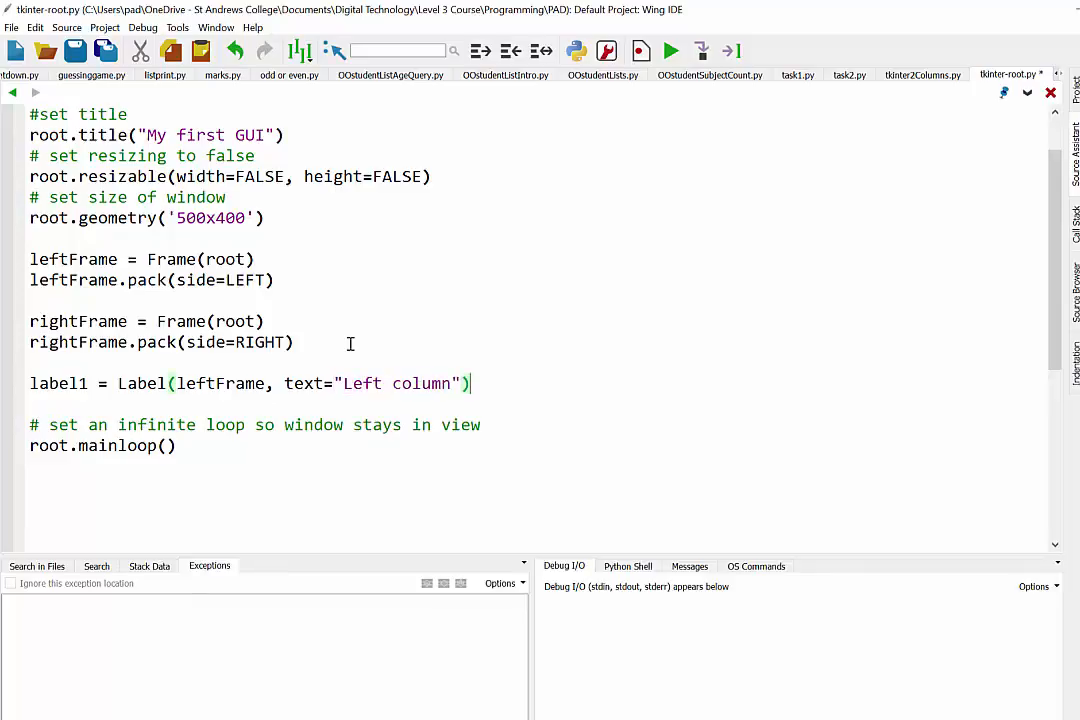
text(label1)
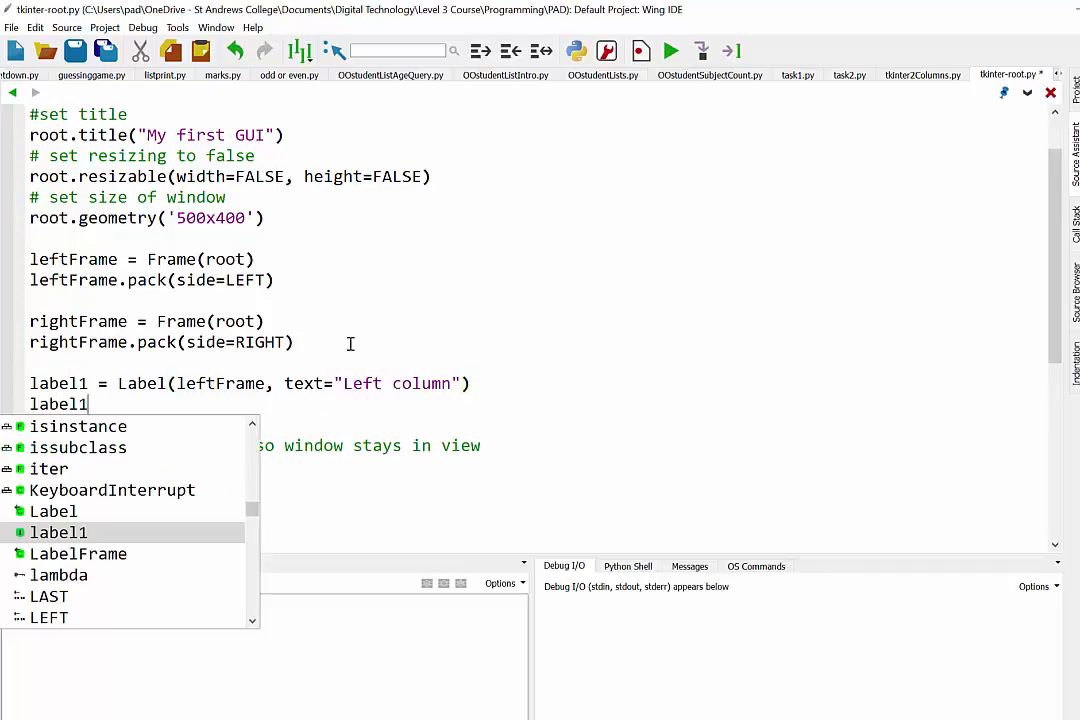
Step: Pack label1, then add and pack label2 in rightFrame reading "Right column"
text(.pack())
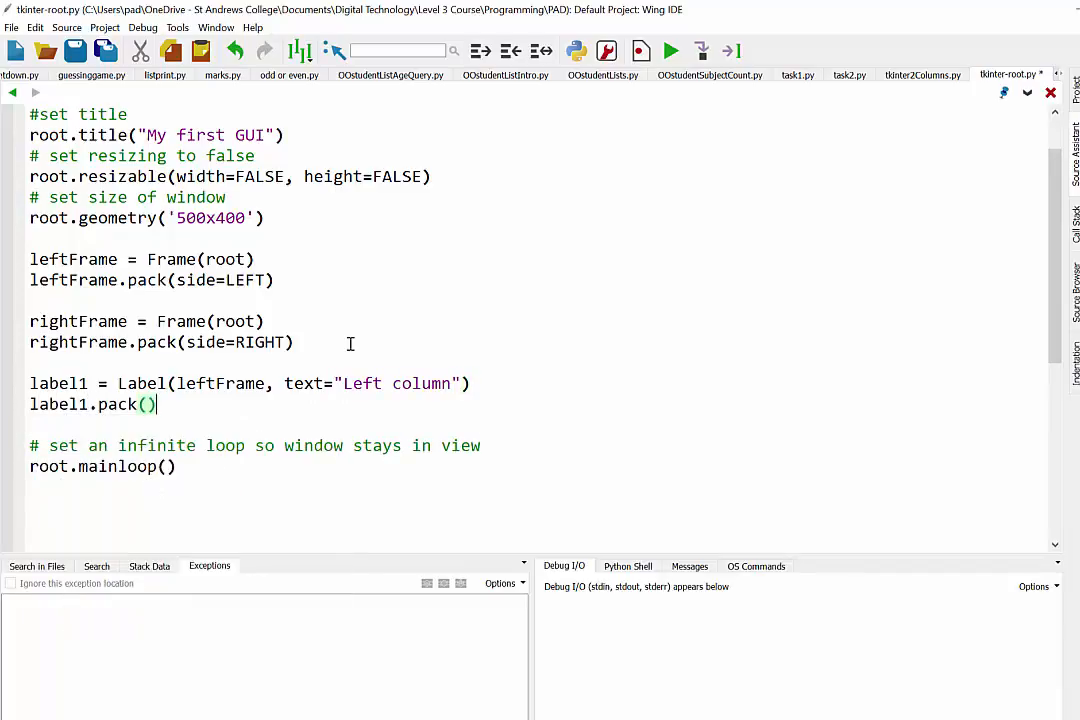
text(label)
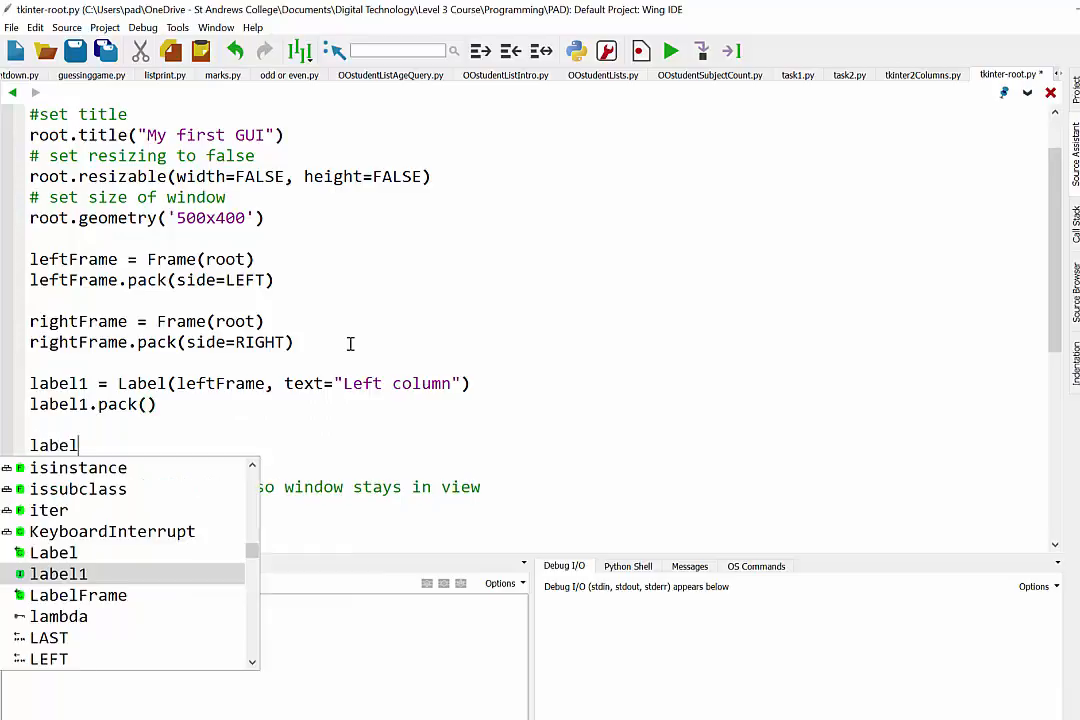
text(2 = Label()
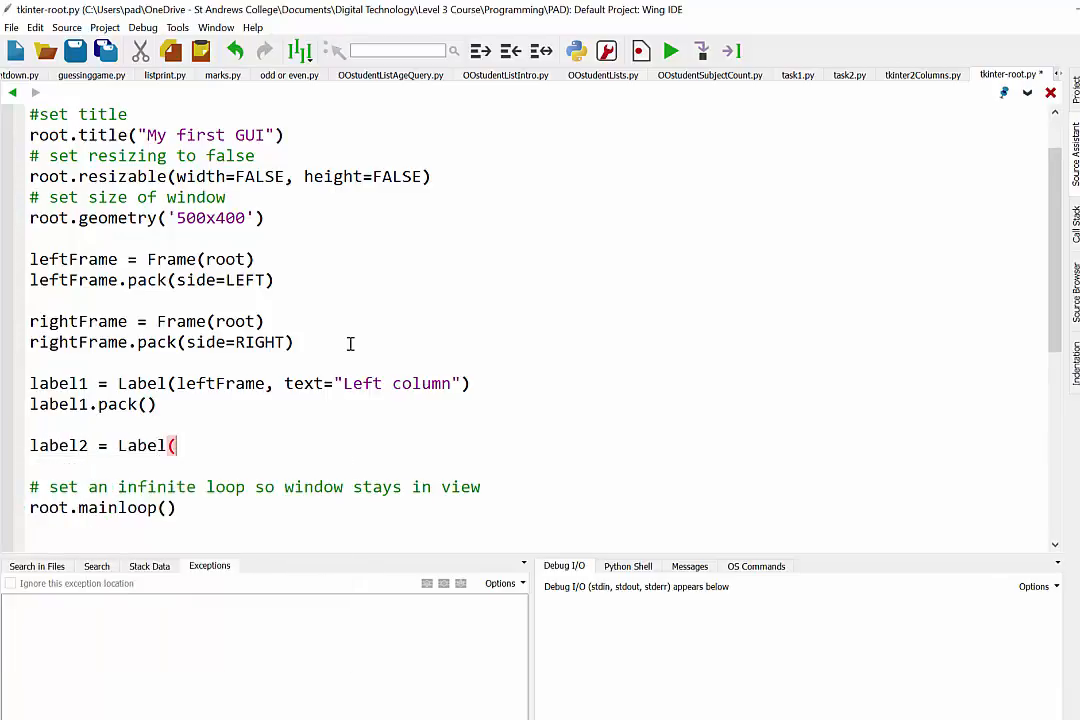
text(rightFrame, text=")
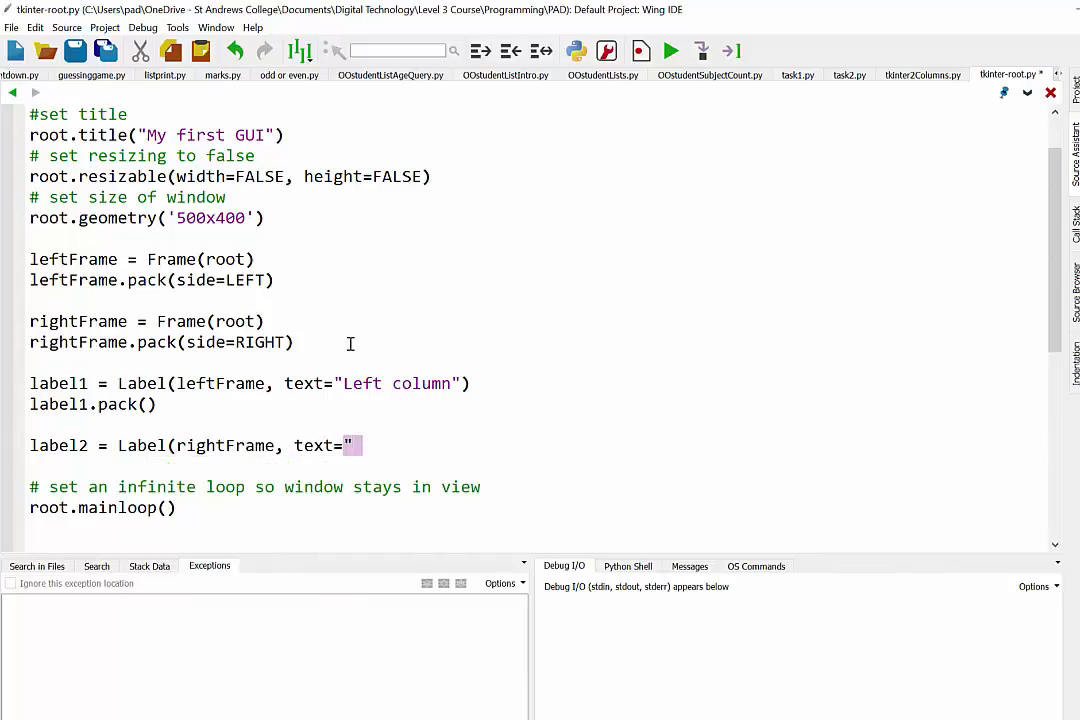
text(Right column")
text(labe)
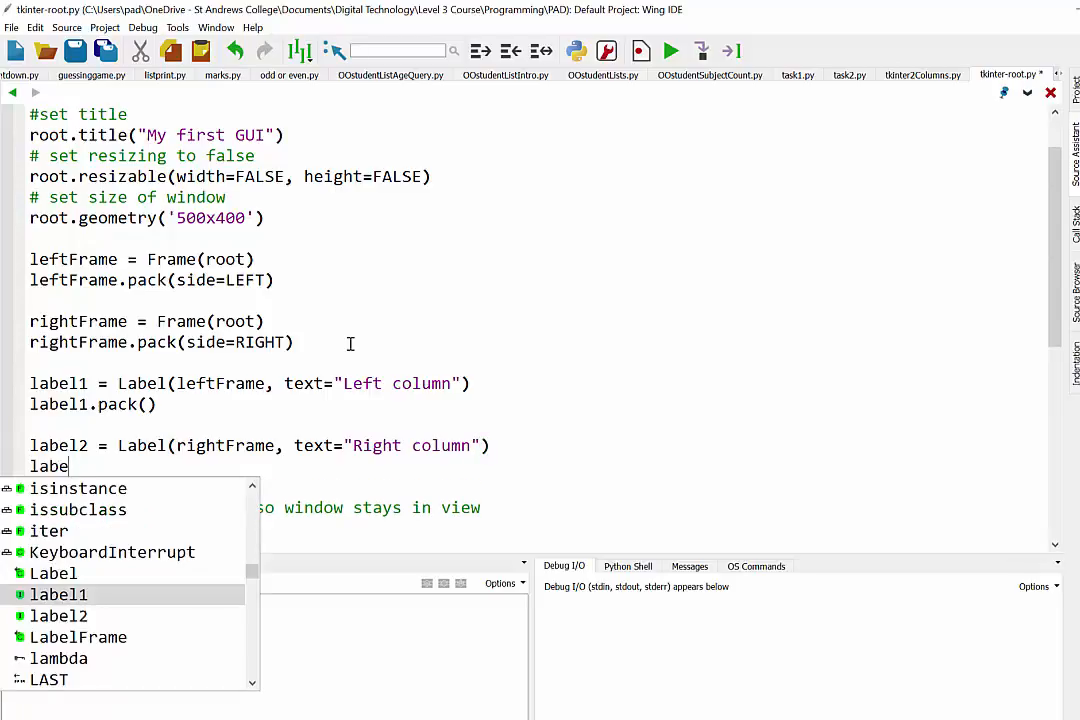
text(l2.pack())
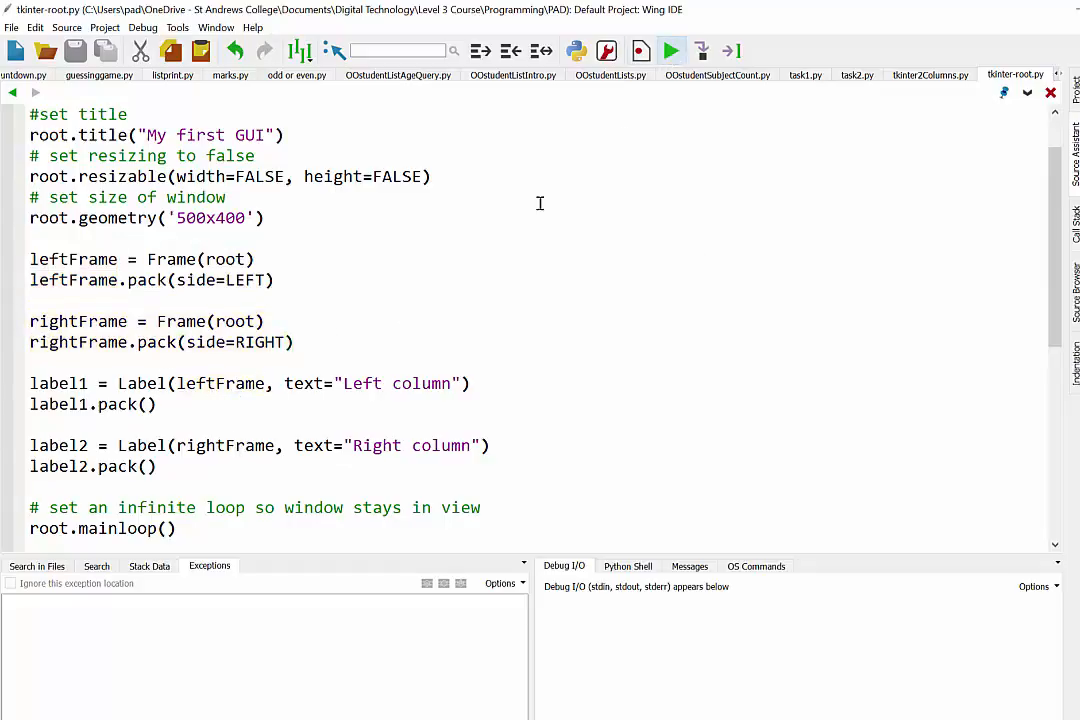
click(672, 50)
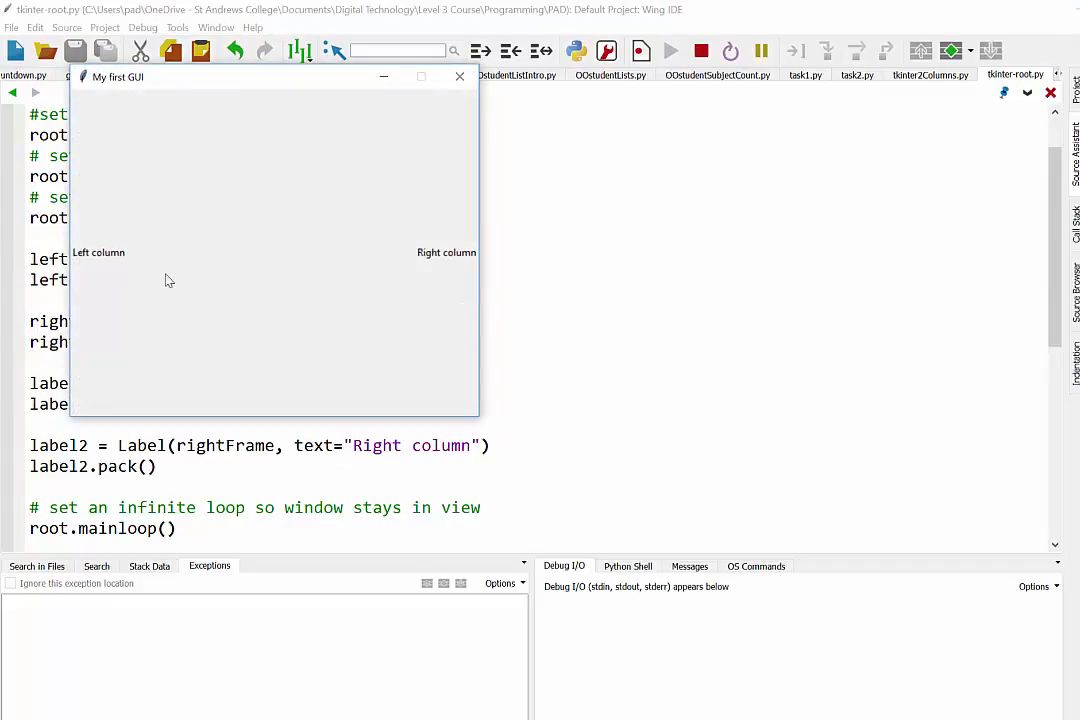
mouse_move(194, 212)
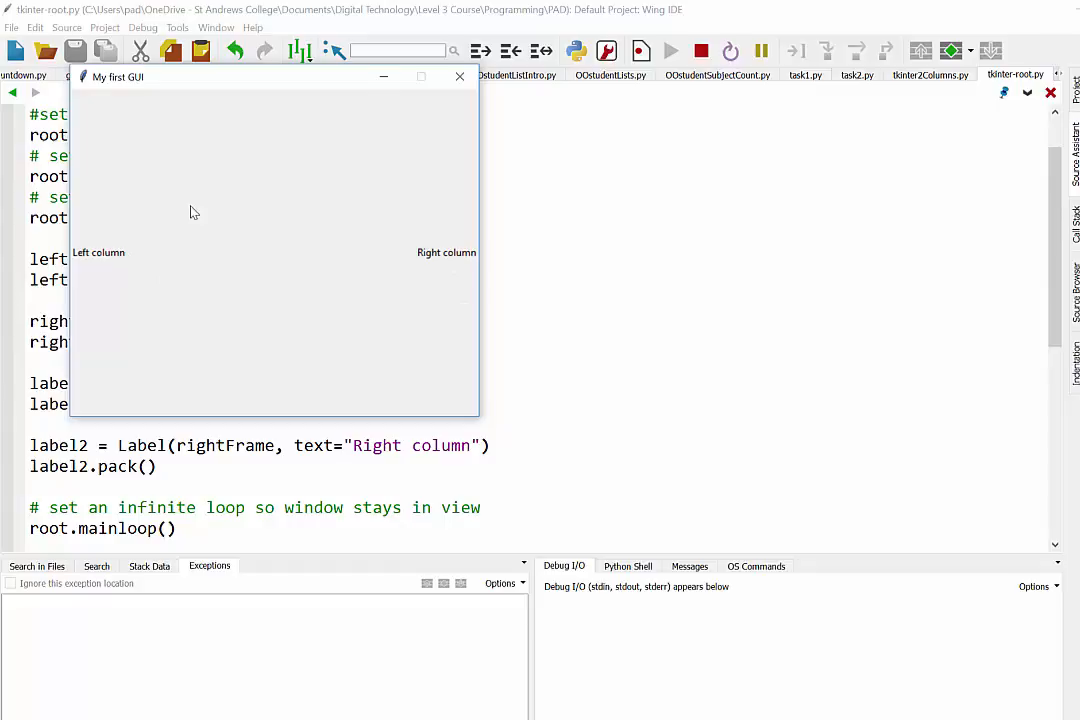
mouse_move(488, 137)
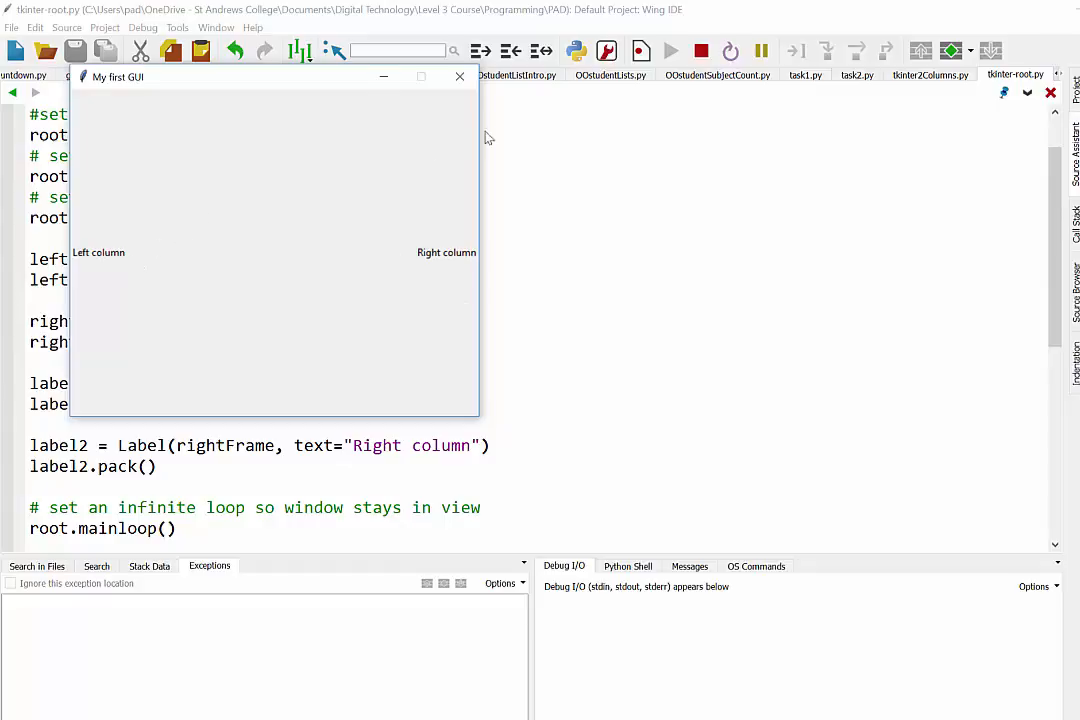
click(459, 76)
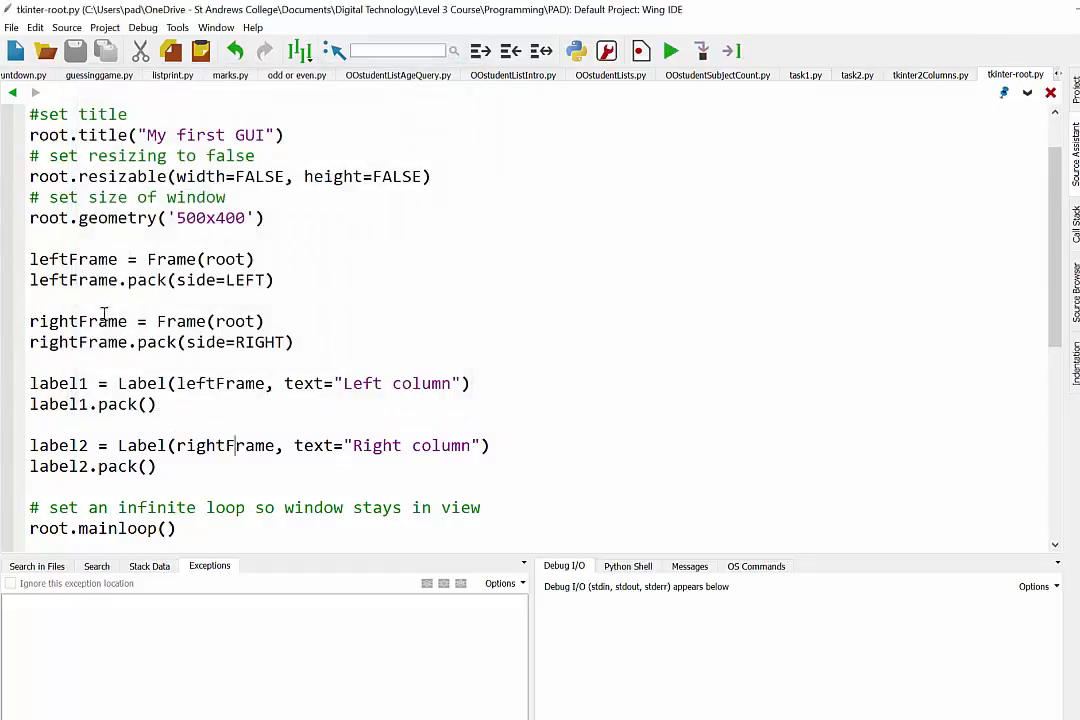
mouse_move(153, 285)
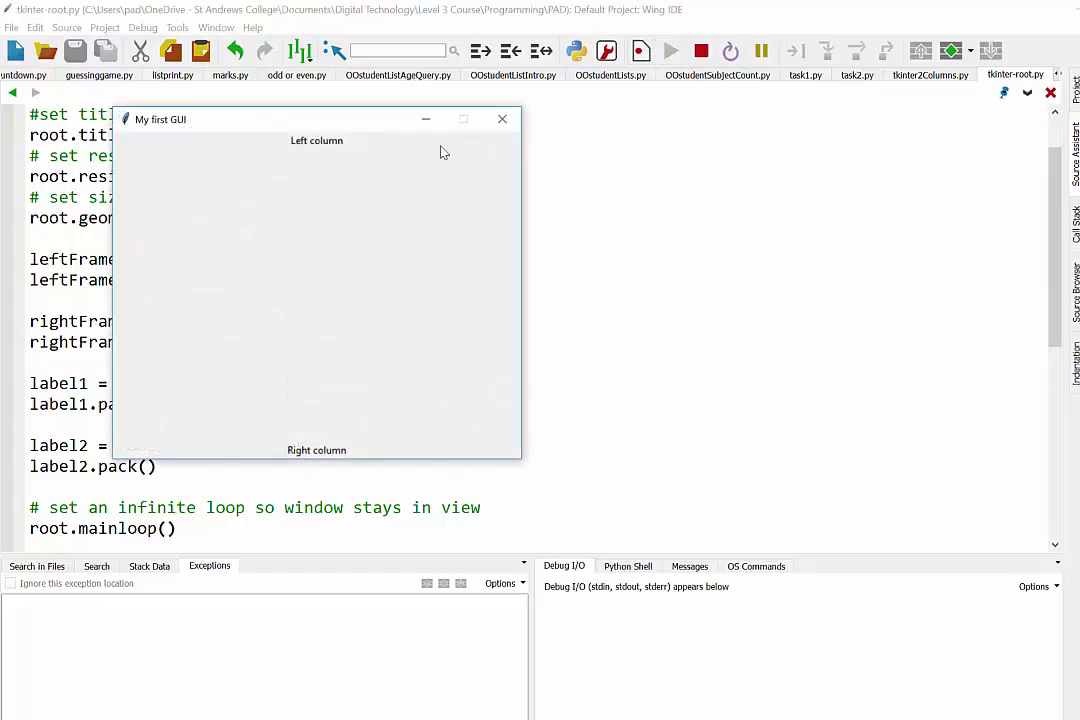
mouse_move(309, 155)
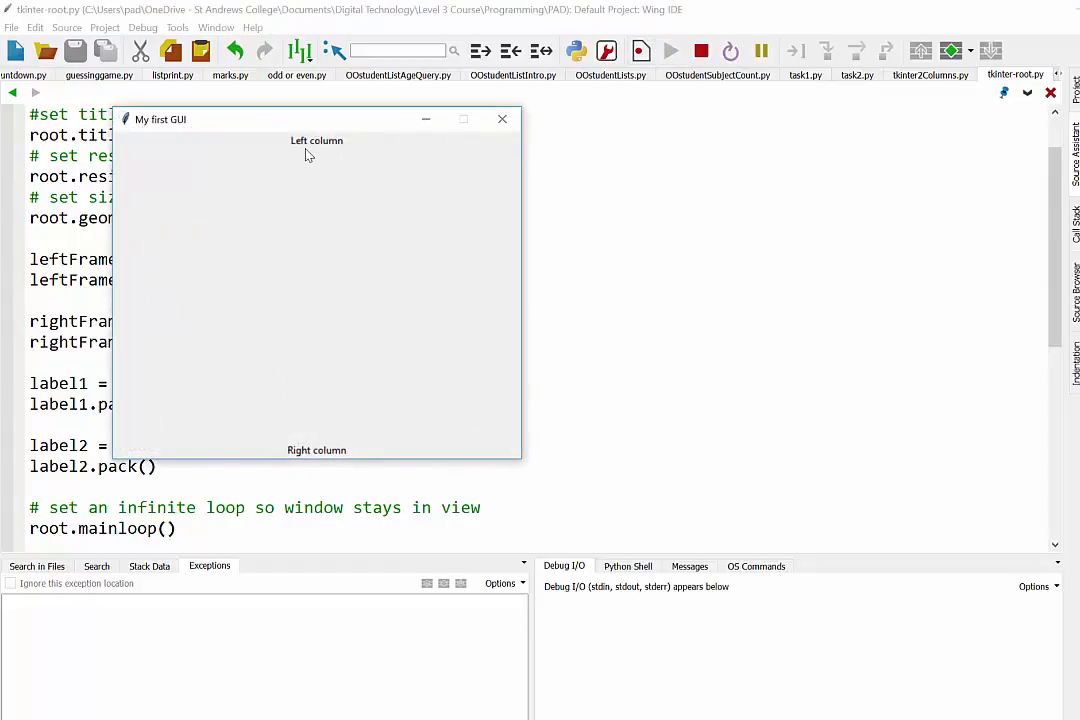
Step: Close the preview window showing the vertically stacked labels
click(502, 119)
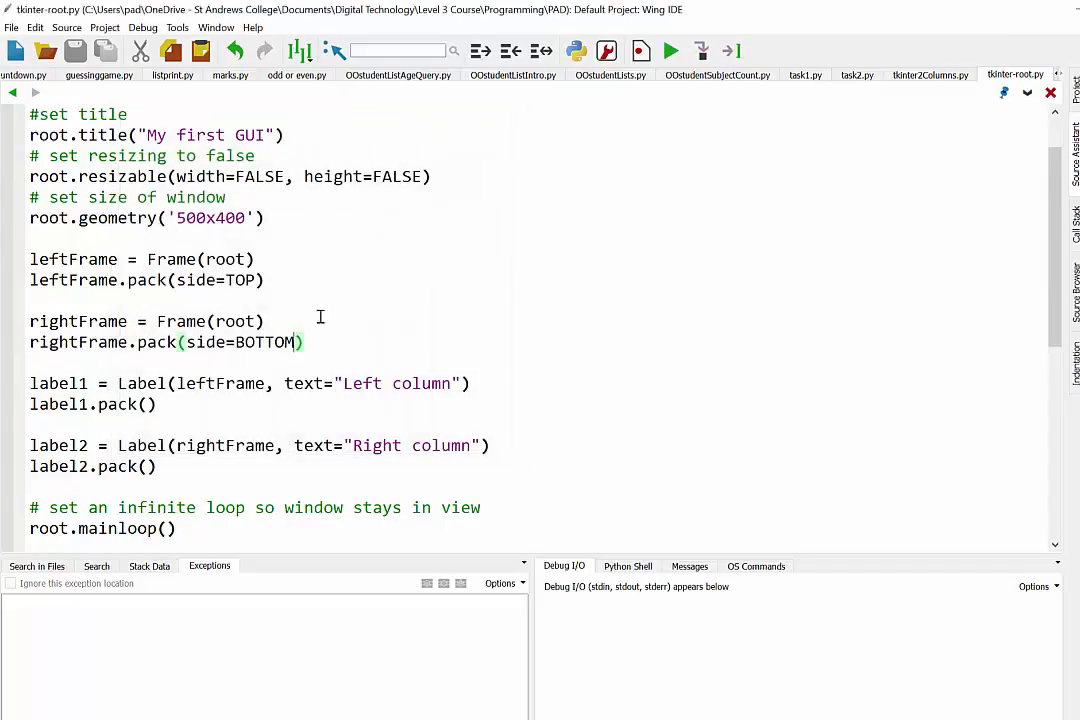
Step: Restore side=RIGHT for the right frame and rerun to check the side-by-side layout
text(RIGHT)
click(147, 280)
text(LEF)
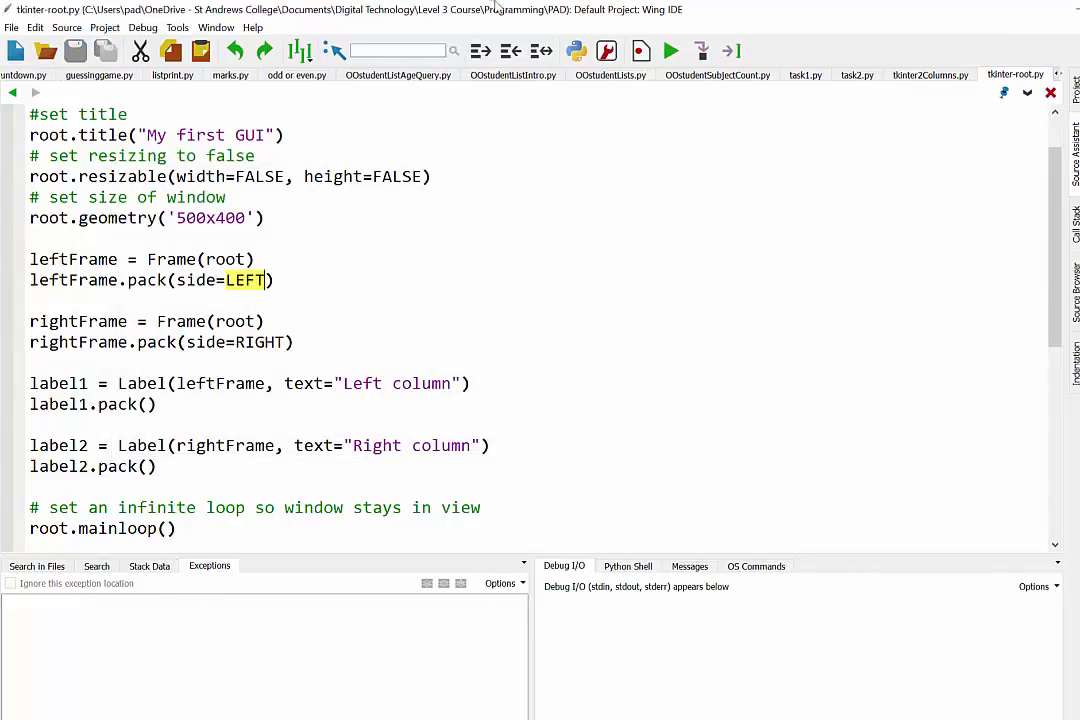
click(679, 50)
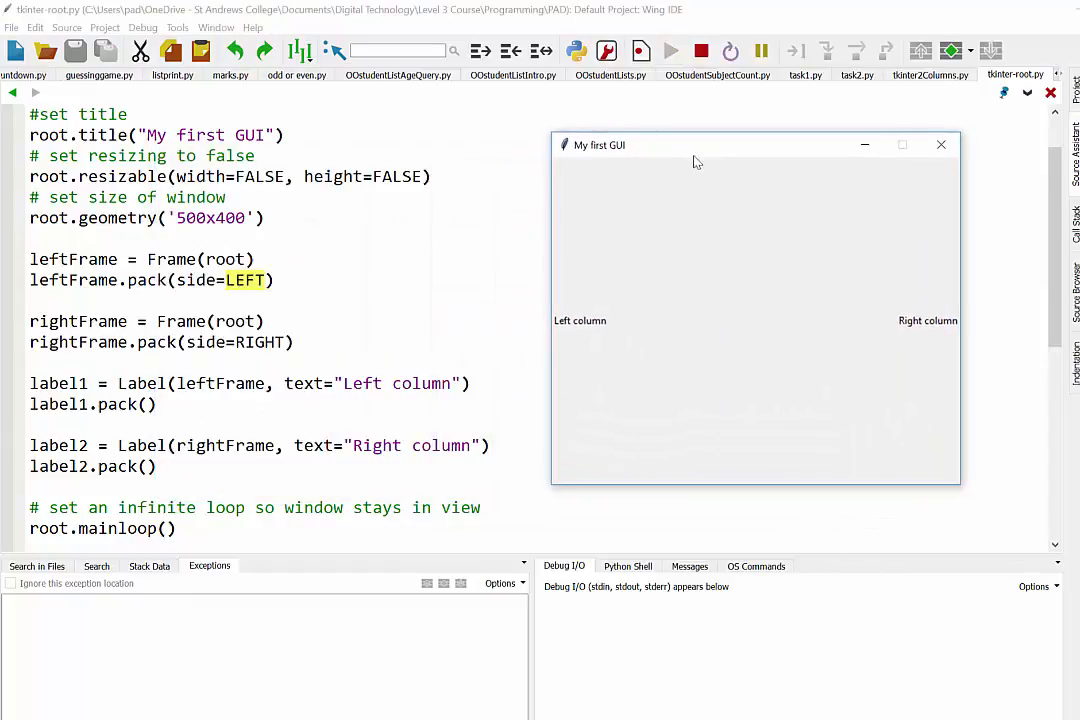
mouse_move(717, 306)
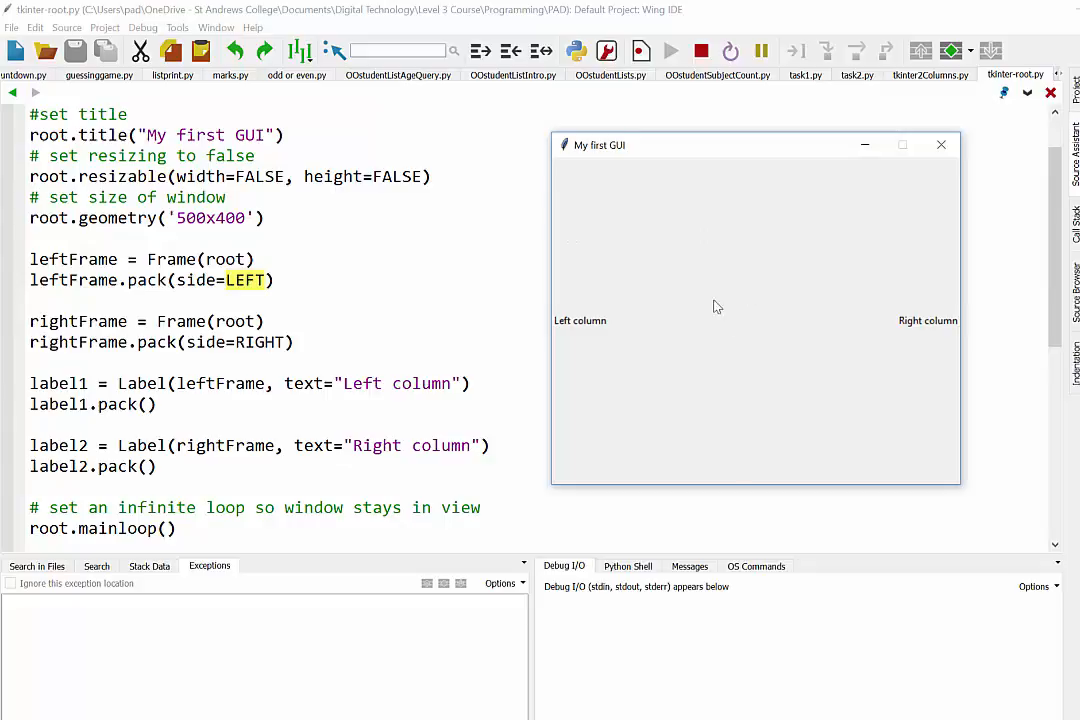
mouse_move(878, 330)
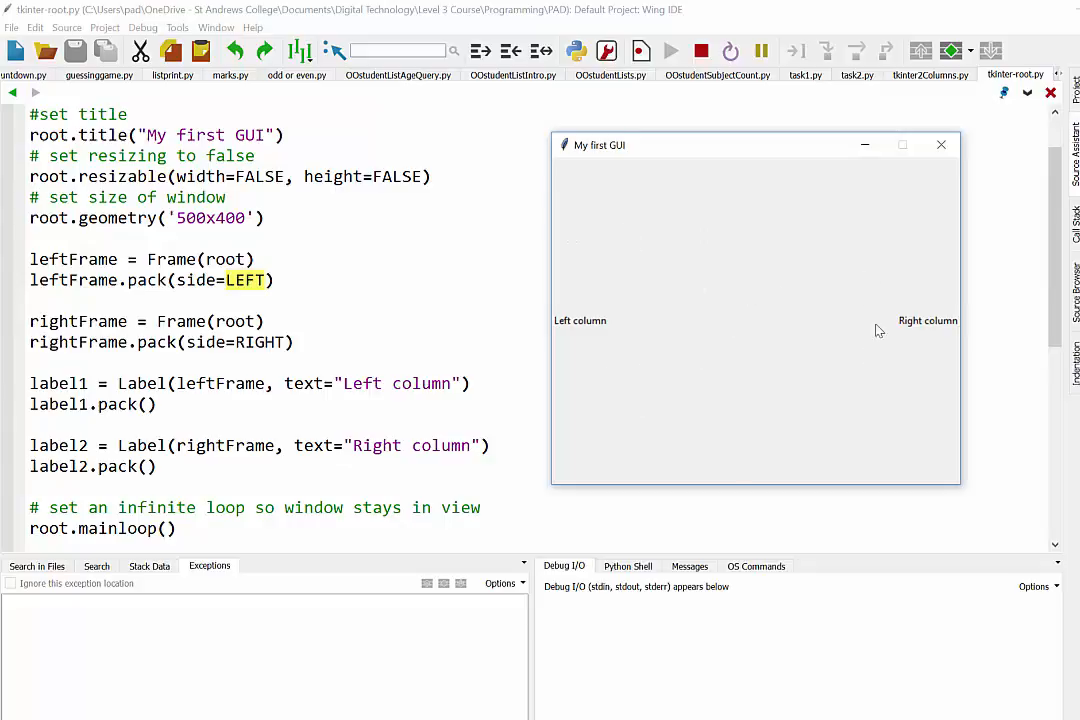
mouse_move(933, 156)
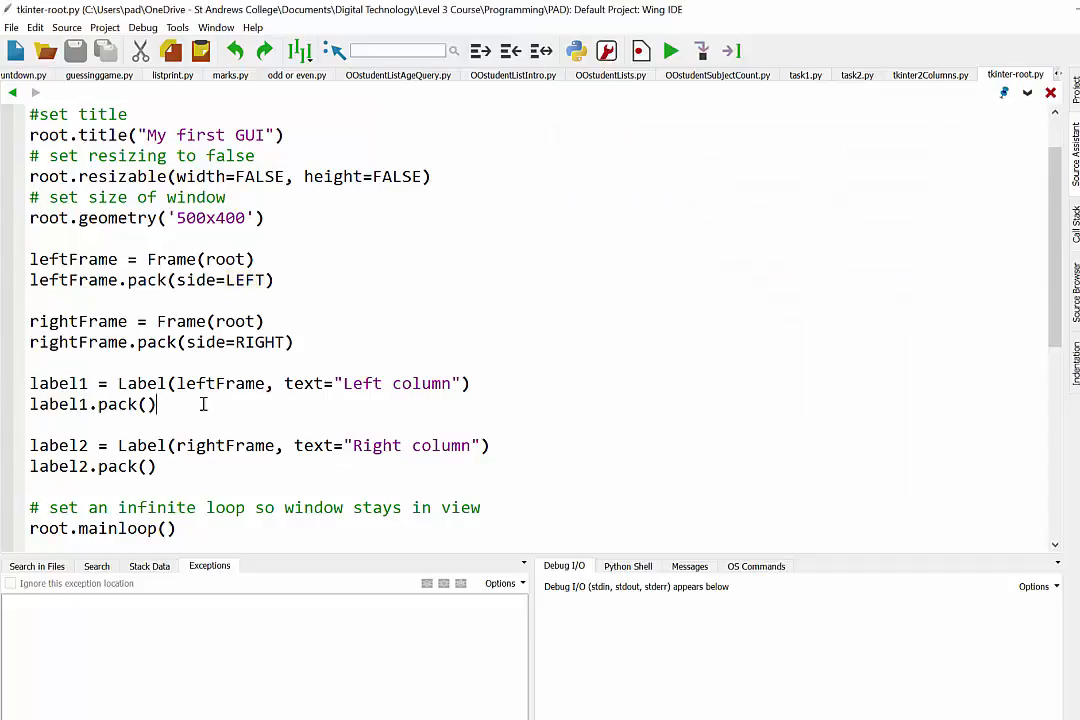
Step: Add label3 = Label(leftFrame, text="Column content") and pack it
text(la)
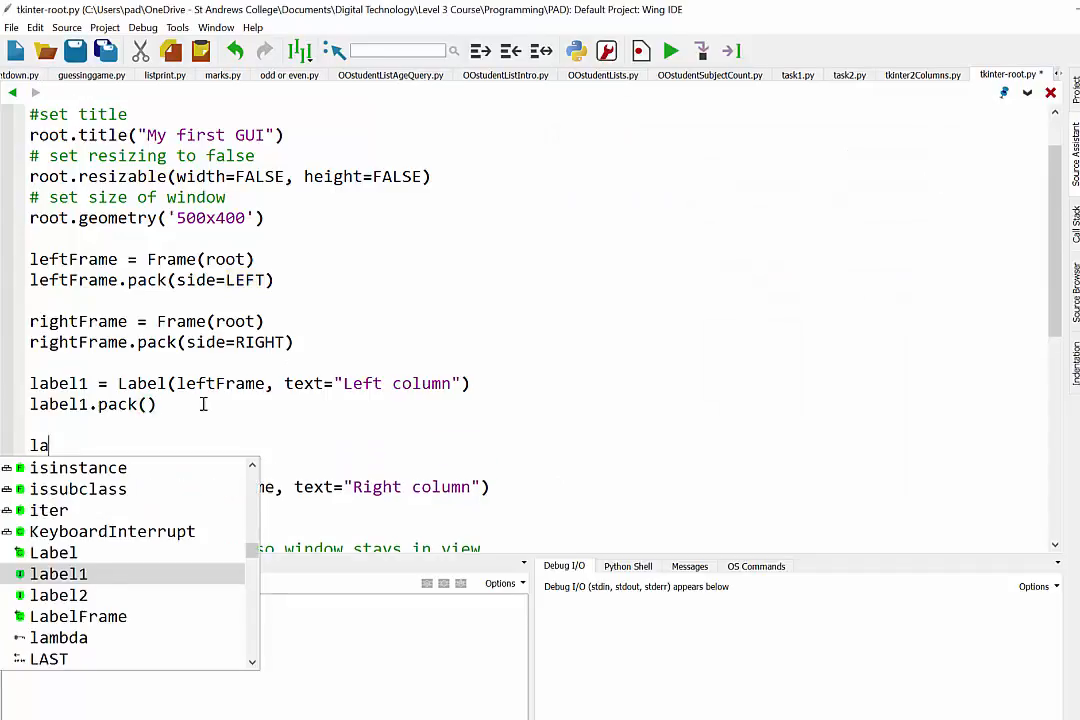
text(bel3 =)
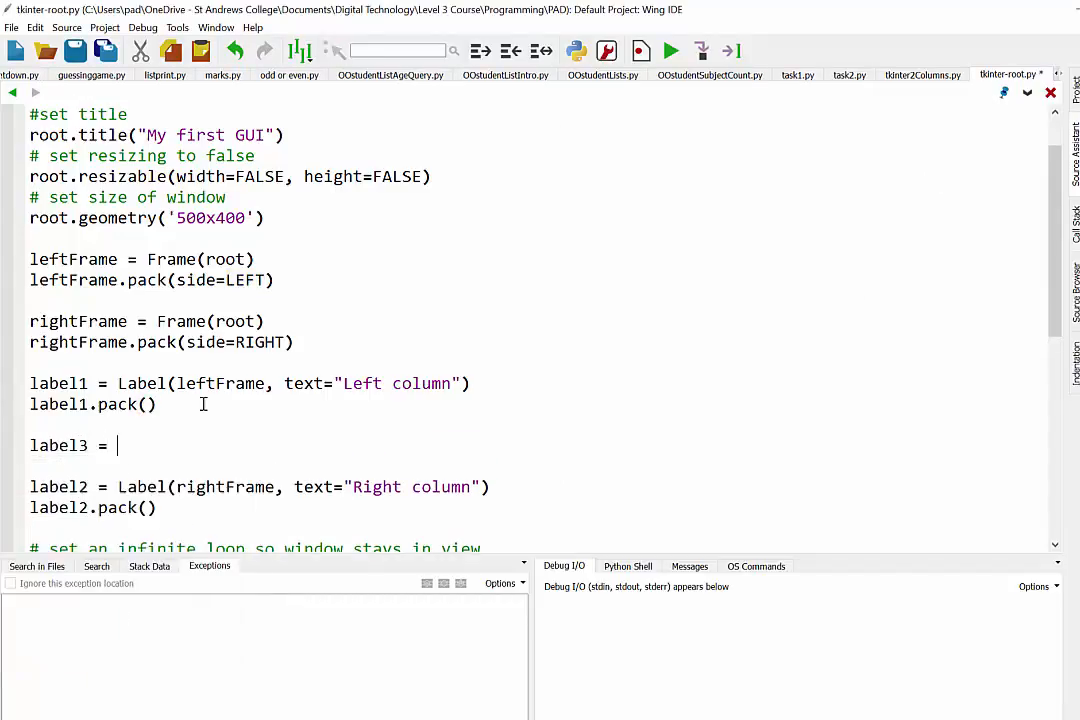
text(Label(leftFrame,)
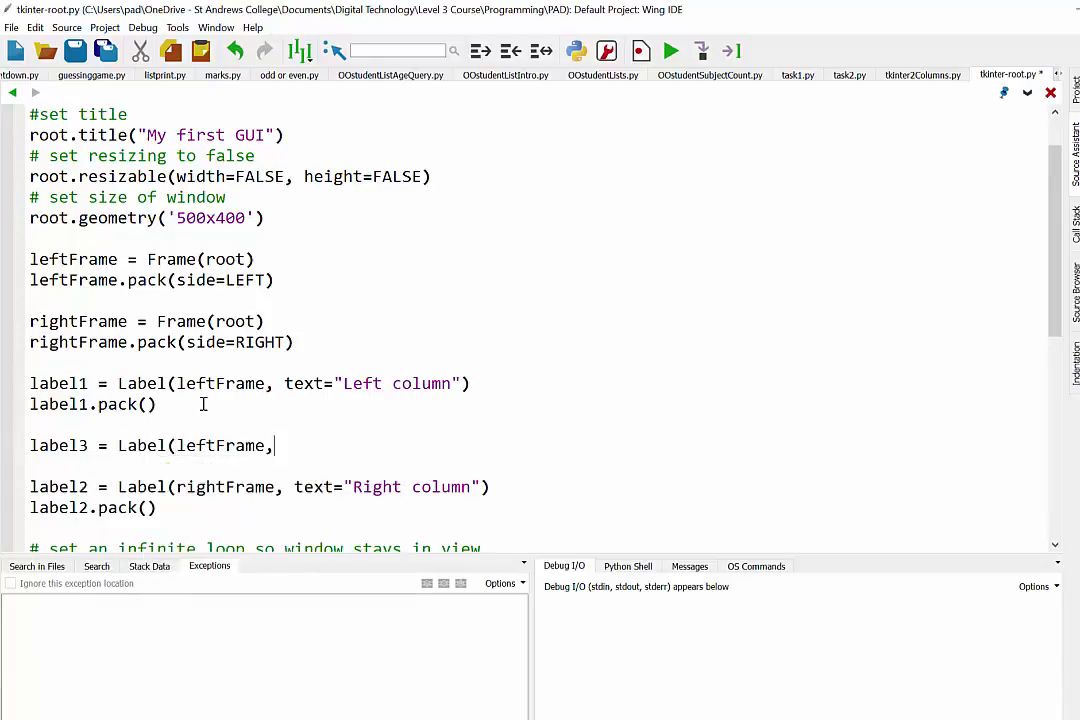
text(text="Column content)
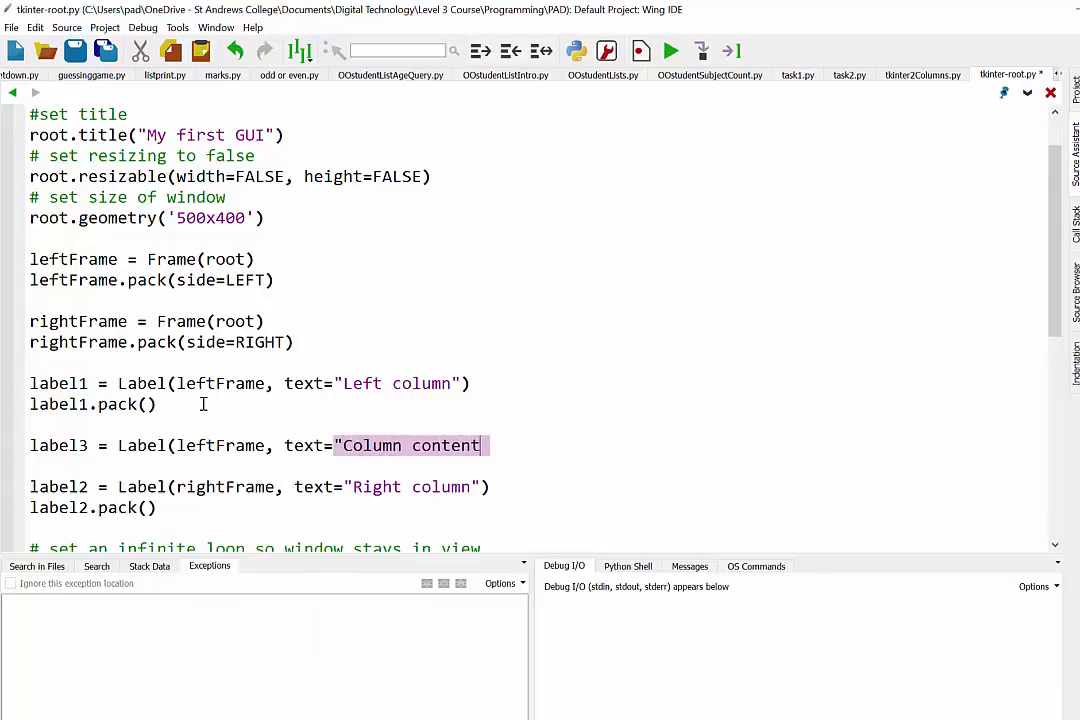
text(lab)
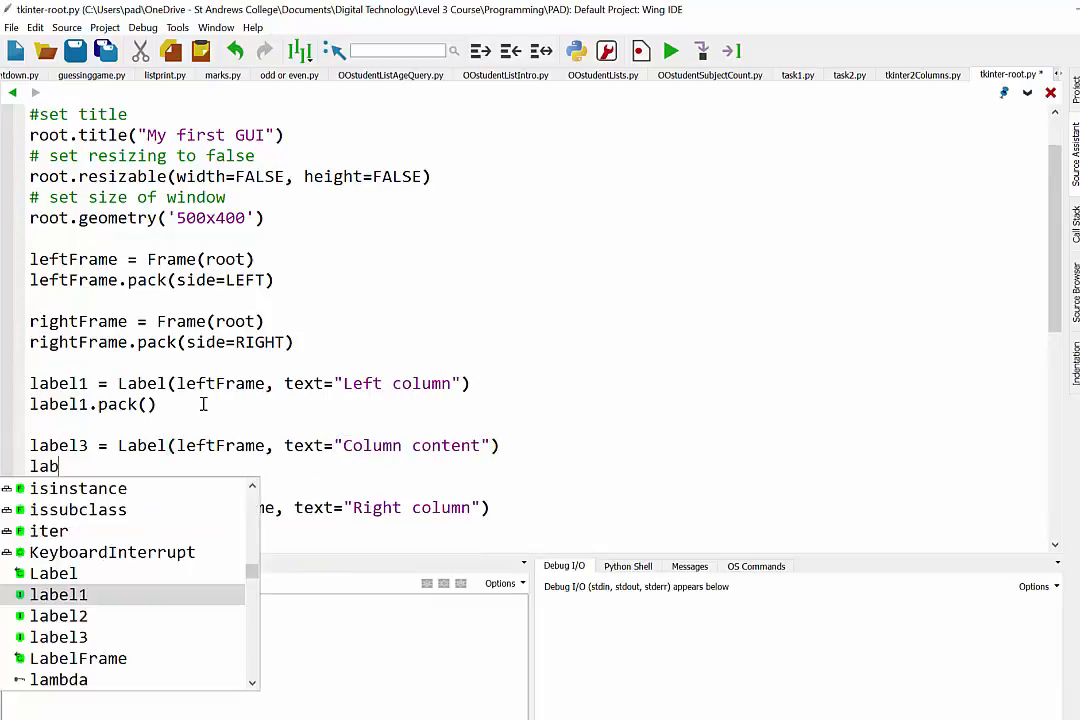
text(el3.pack()
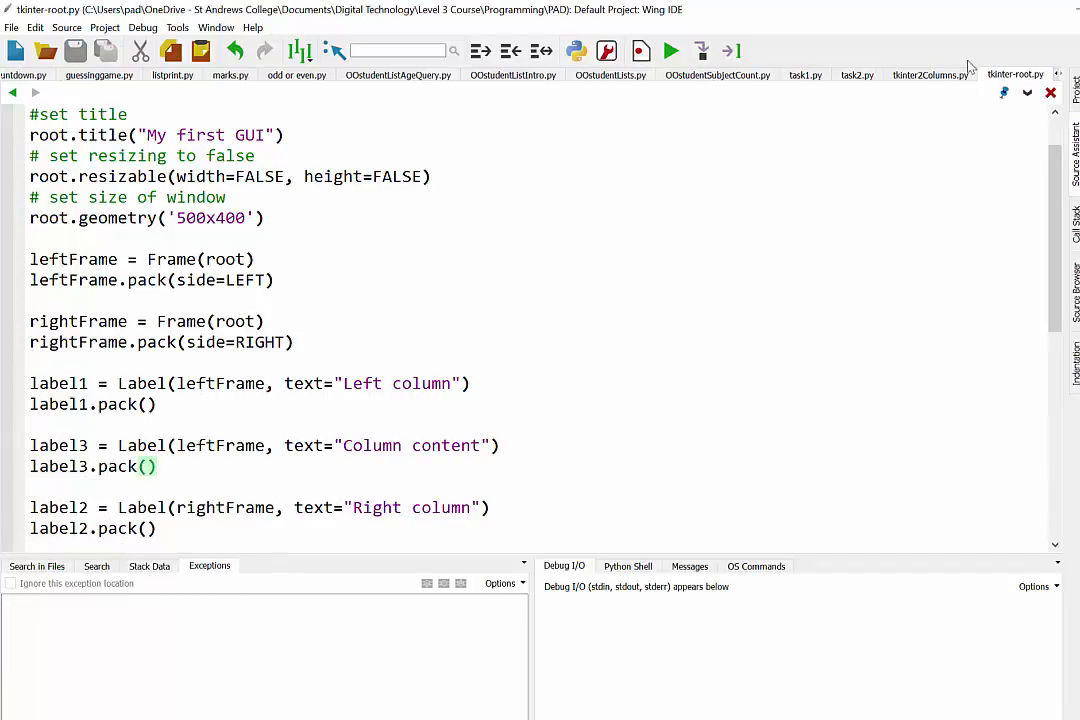
Step: Run the script to see "Column content" under "Left column", beside "Right column"
click(673, 50)
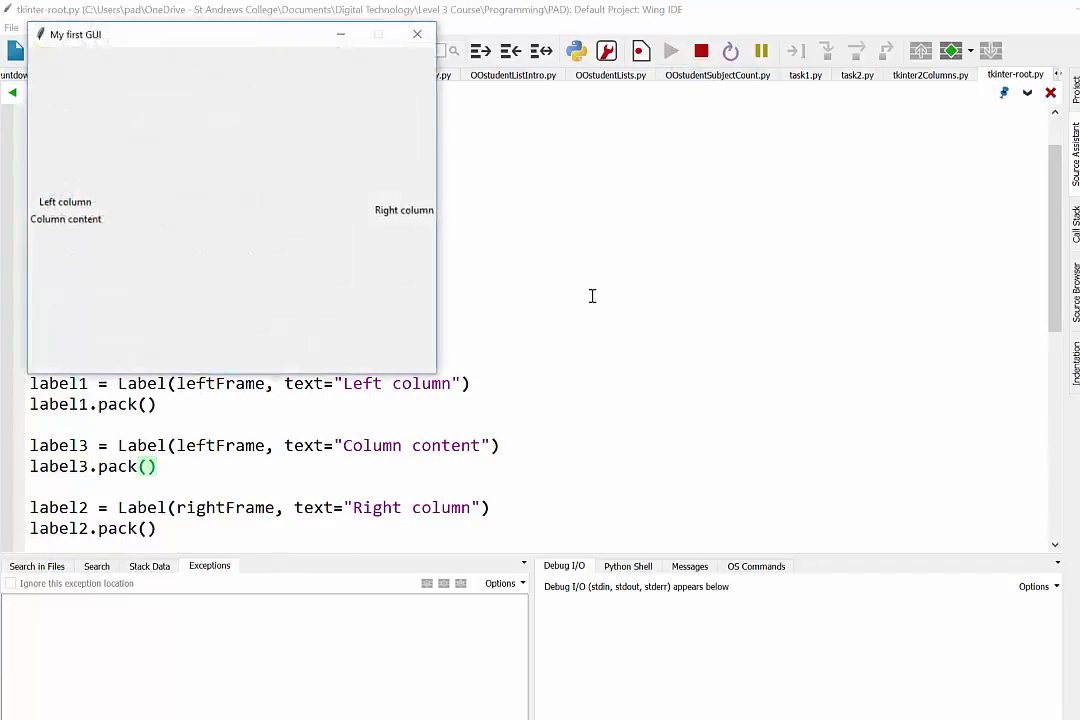
mouse_move(75, 210)
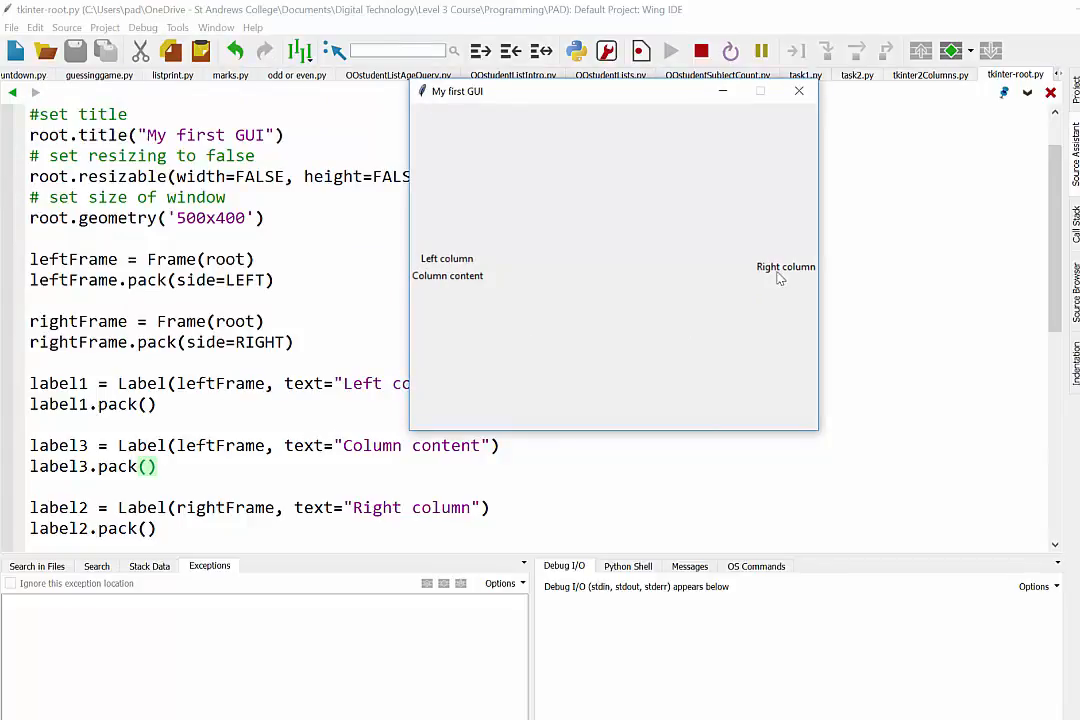
mouse_move(811, 306)
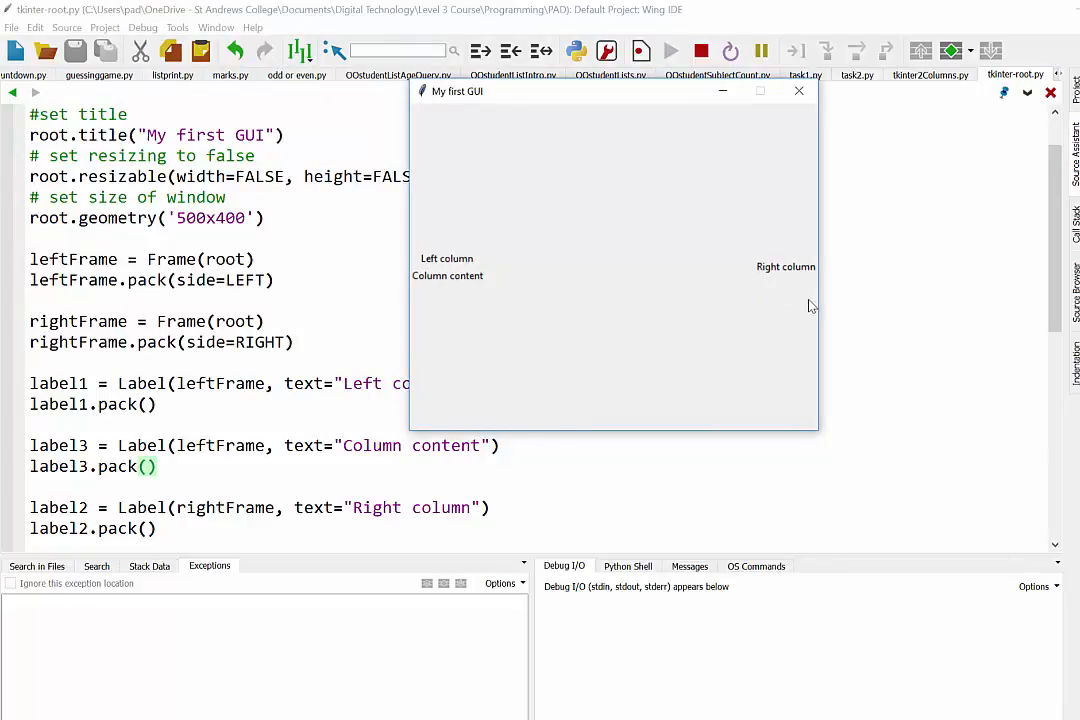